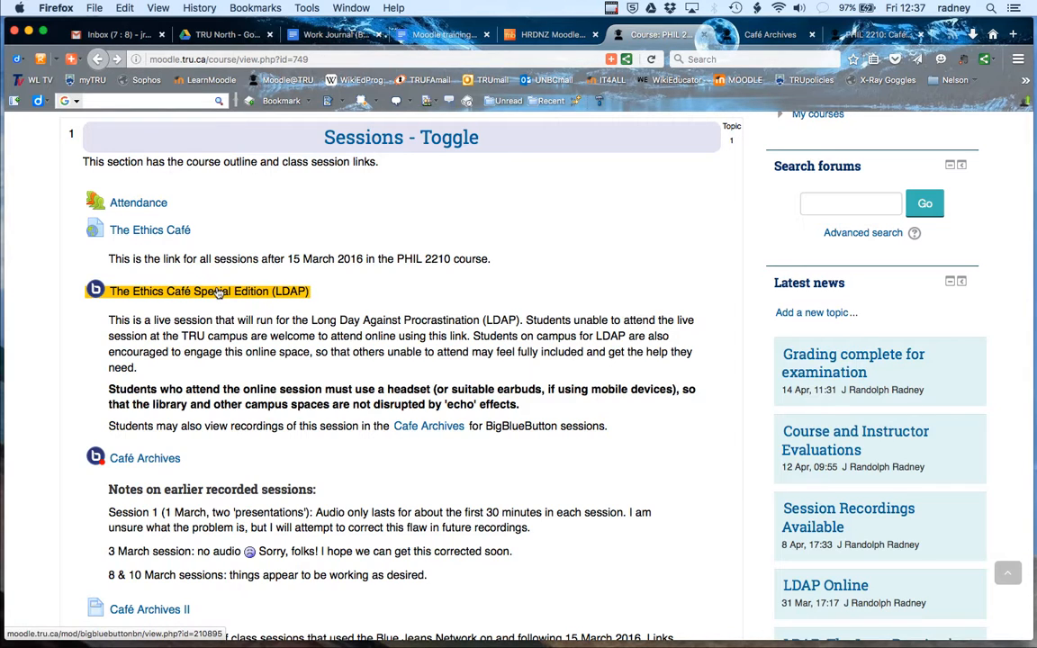
pyautogui.moveTo(199, 296)
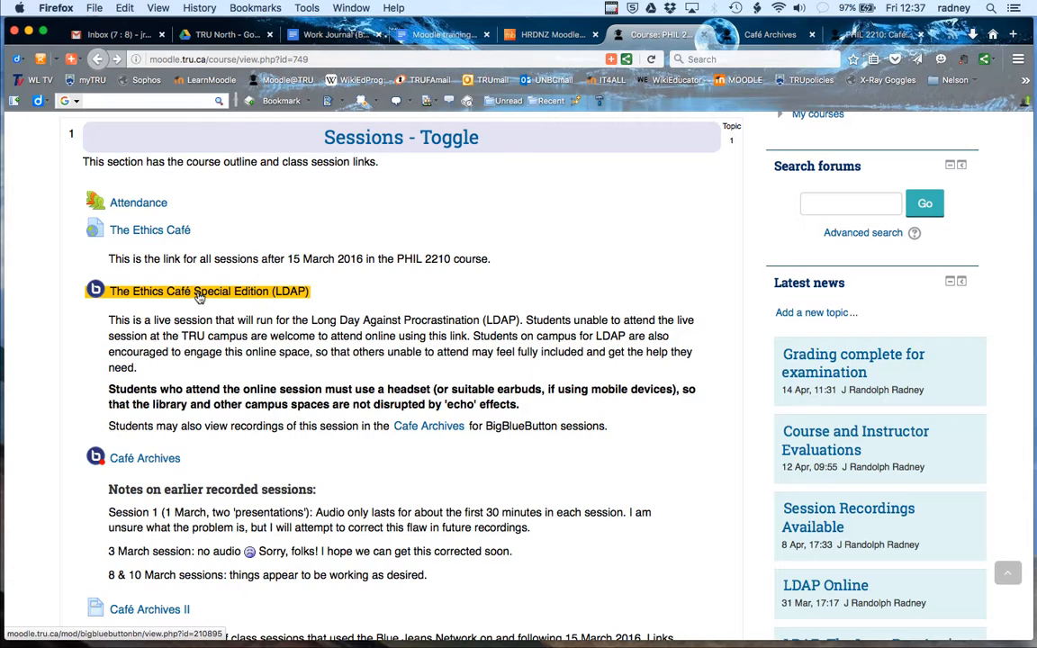
# Step: Open 'The Ethics Café Special Edition (LDAP)' BigBlueButton activity from the Sessions section
pyautogui.click(208, 290)
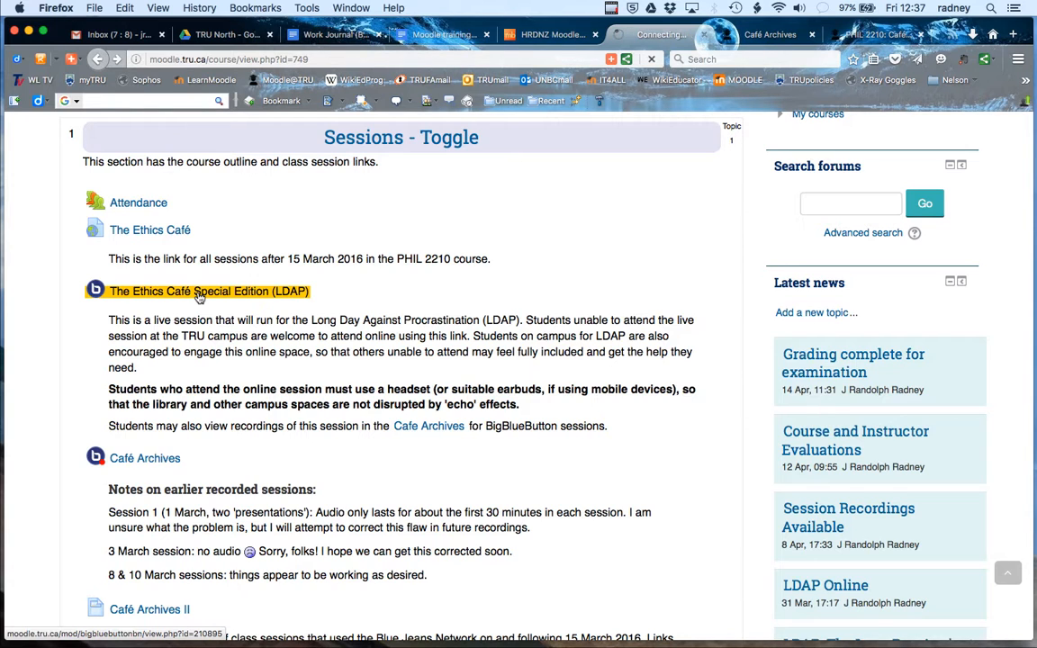
pyautogui.click(208, 291)
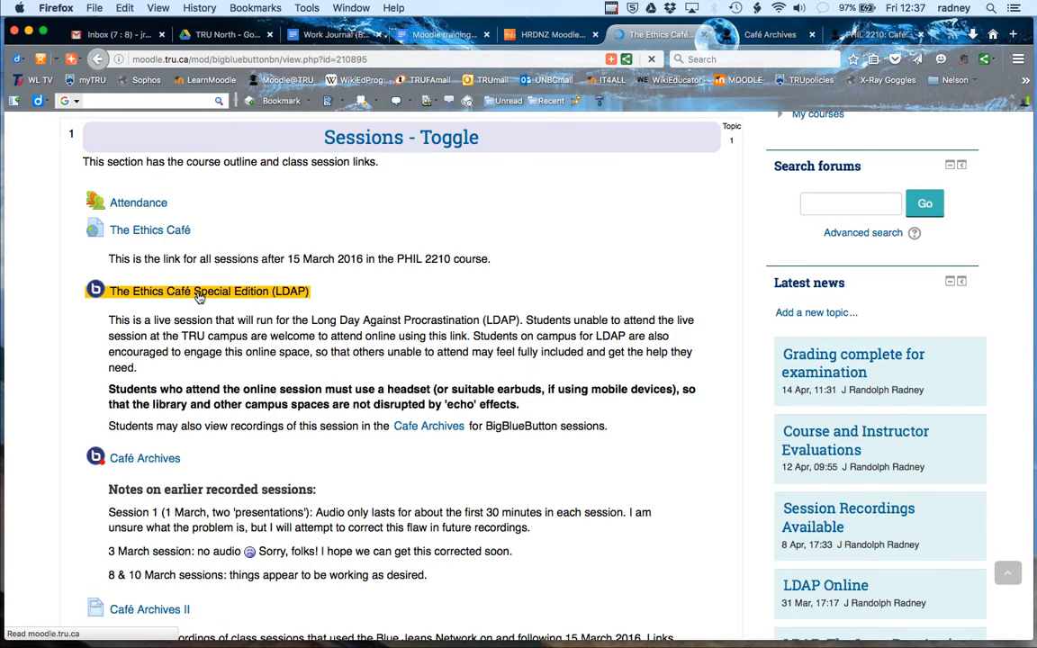
# Step: Load the LDAP activity page showing the ended conference and its five recordings
pyautogui.click(208, 291)
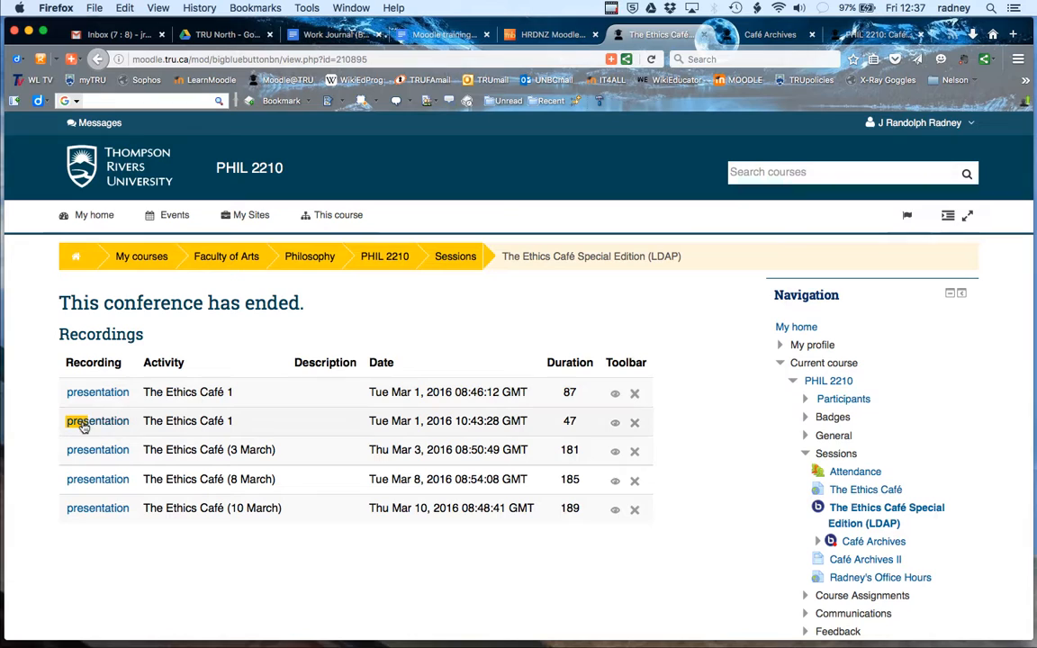
pyautogui.moveTo(97, 479)
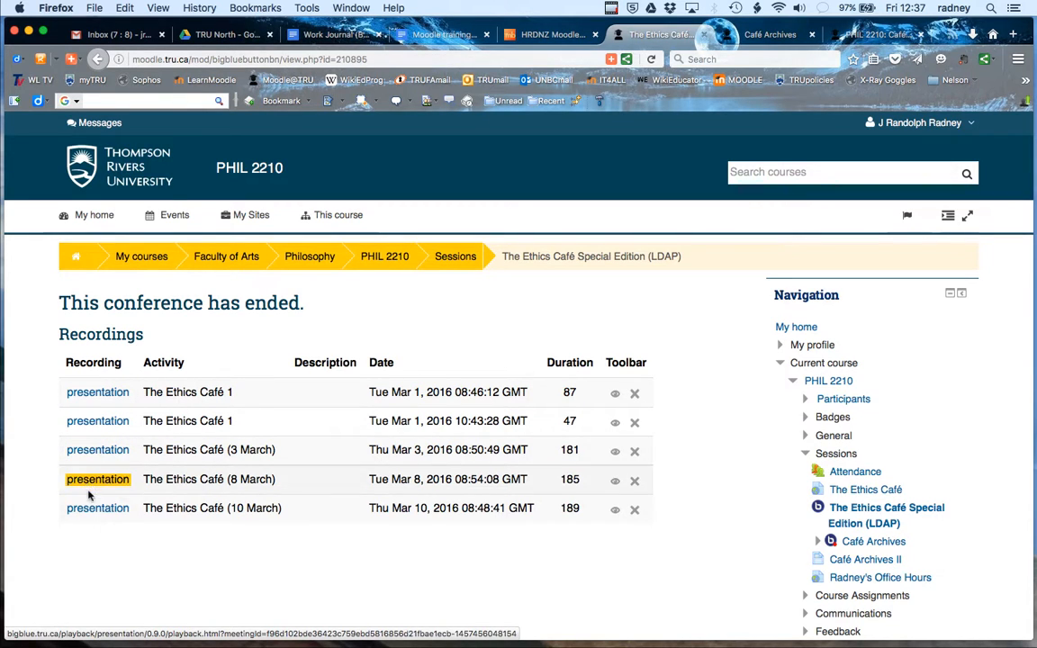
pyautogui.moveTo(97, 507)
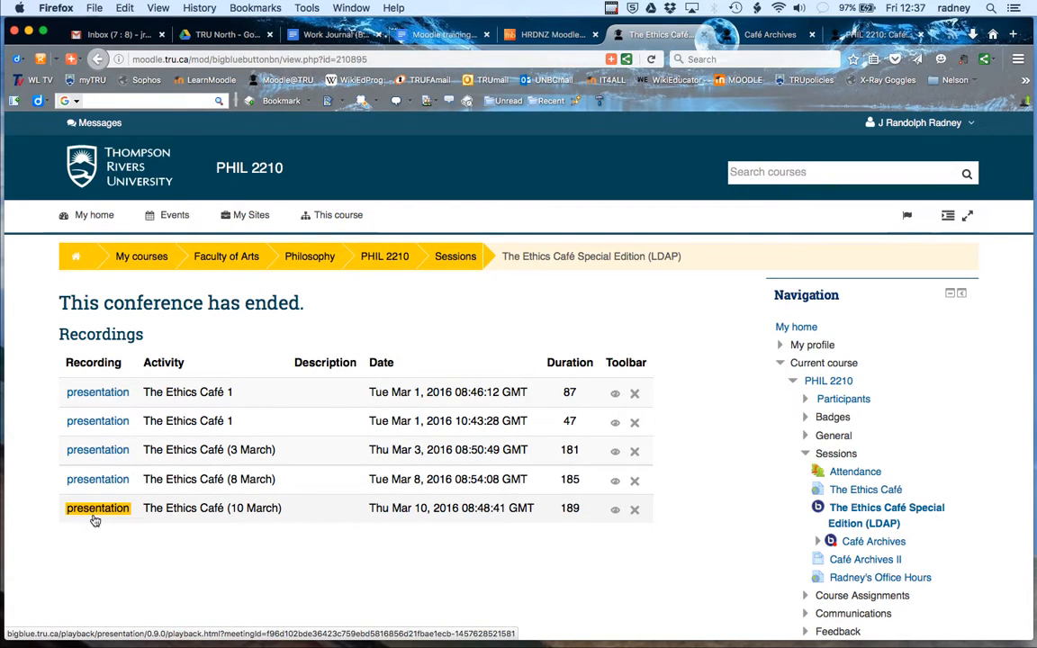
pyautogui.moveTo(97, 526)
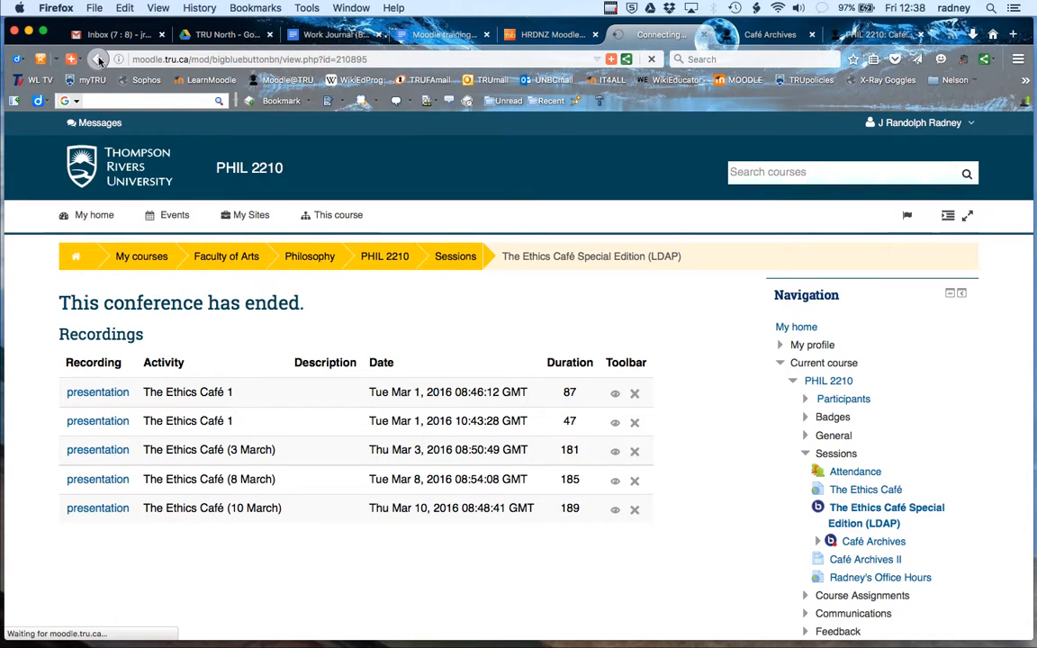
# Step: Go back to the PHIL 2210 course page's Sessions section
pyautogui.click(98, 59)
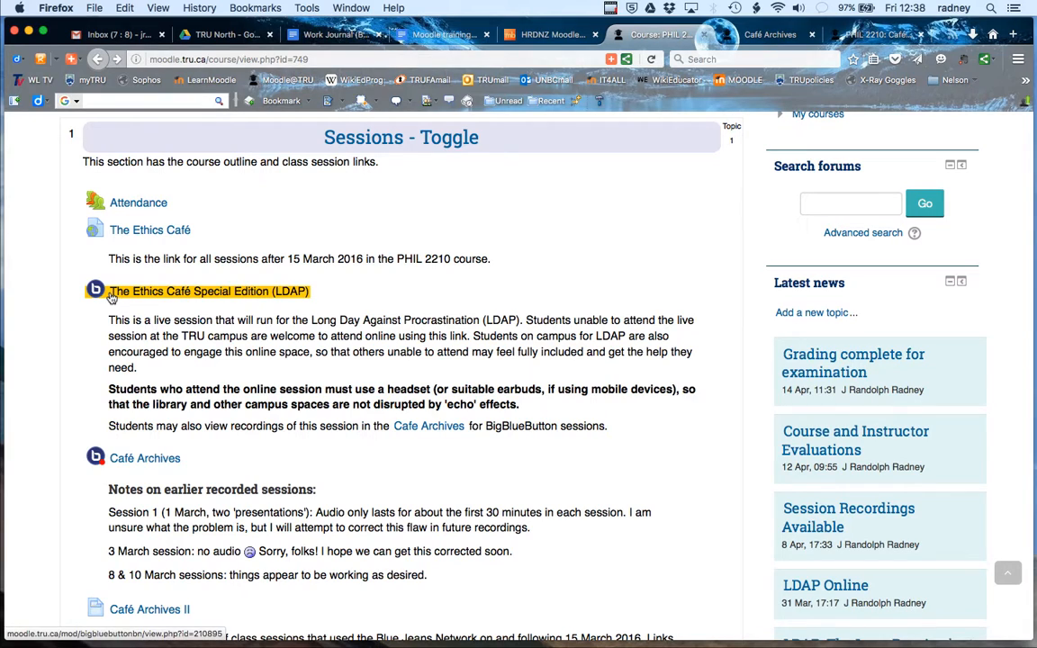
pyautogui.moveTo(141, 298)
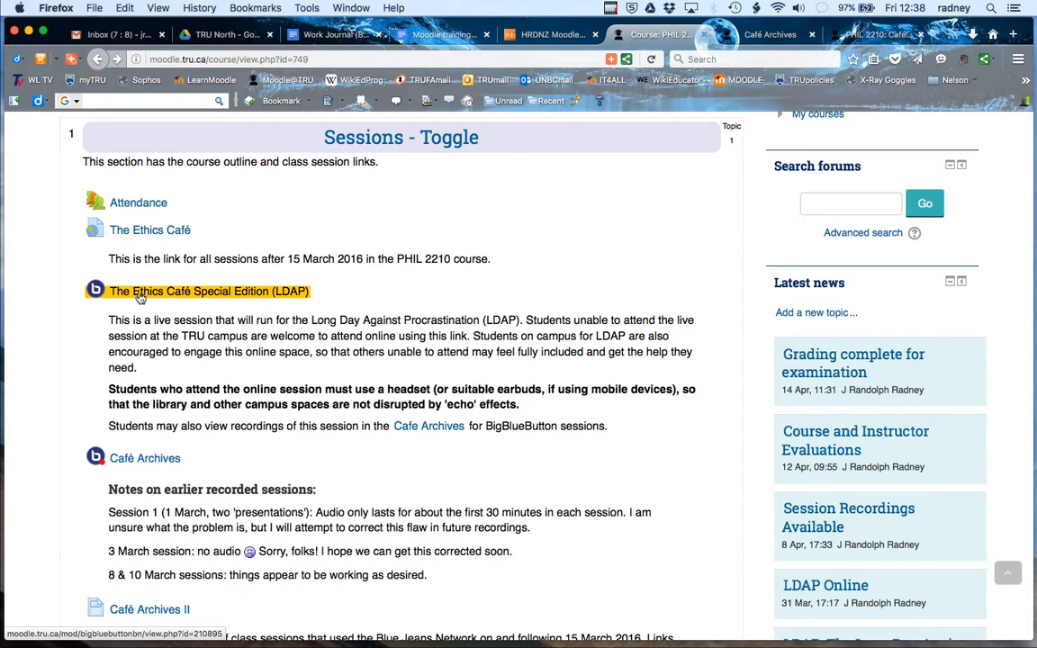
pyautogui.moveTo(145, 458)
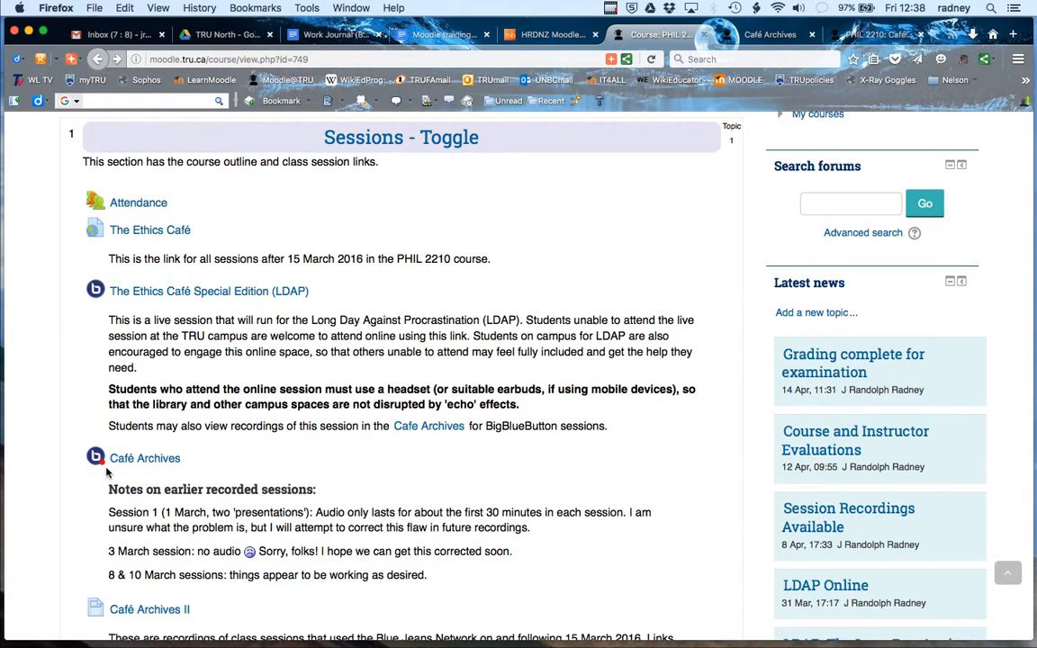
pyautogui.moveTo(145, 458)
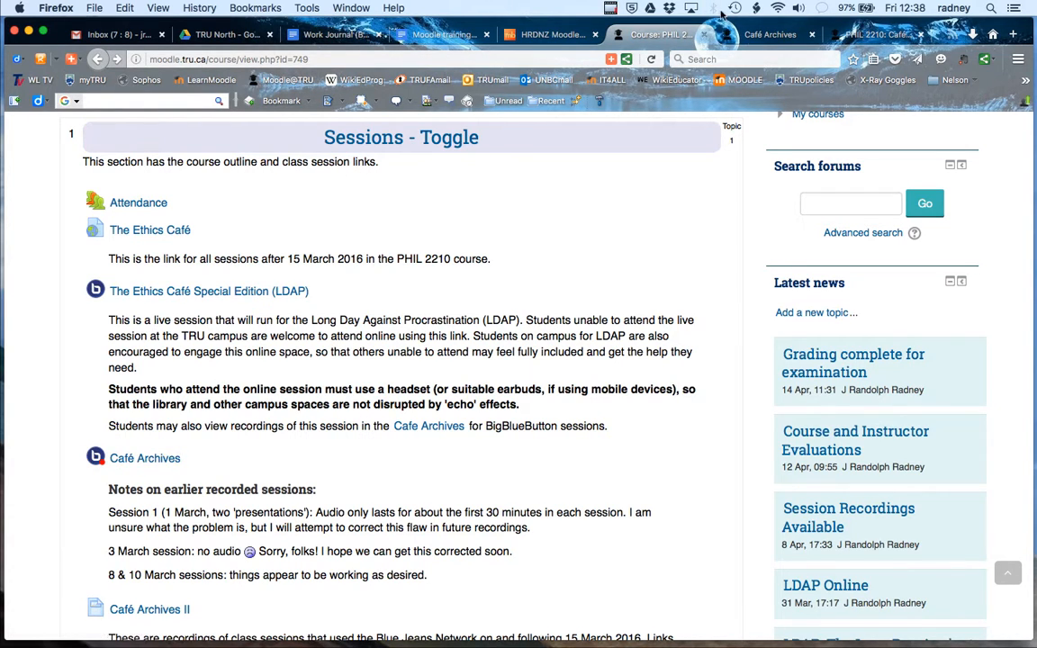
pyautogui.moveTo(770, 34)
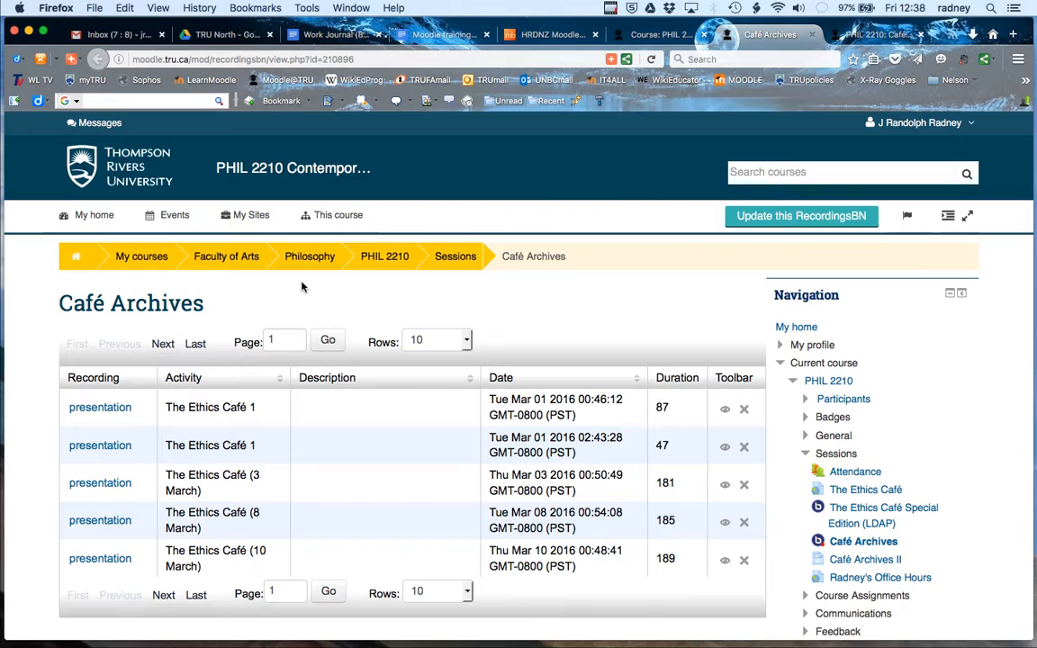
pyautogui.moveTo(693, 282)
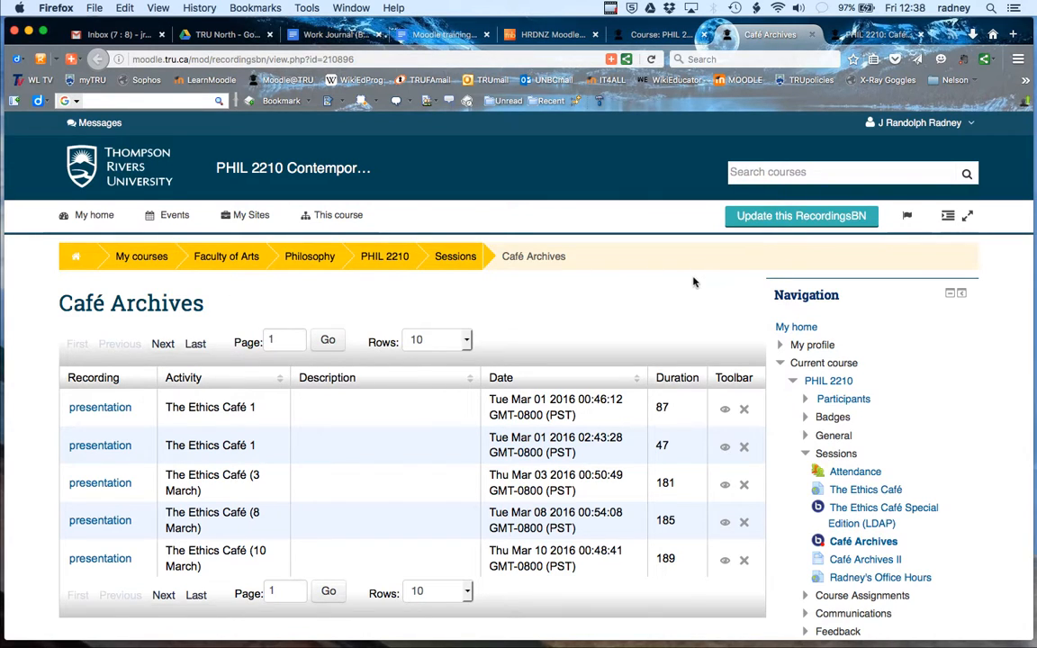
pyautogui.moveTo(717, 270)
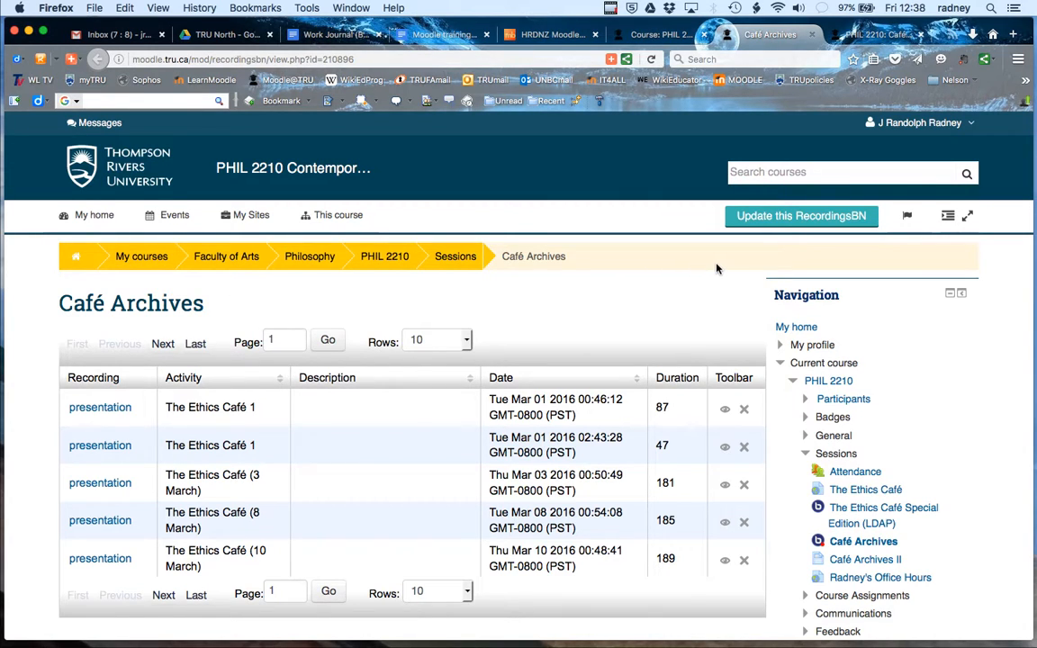
pyautogui.moveTo(578, 297)
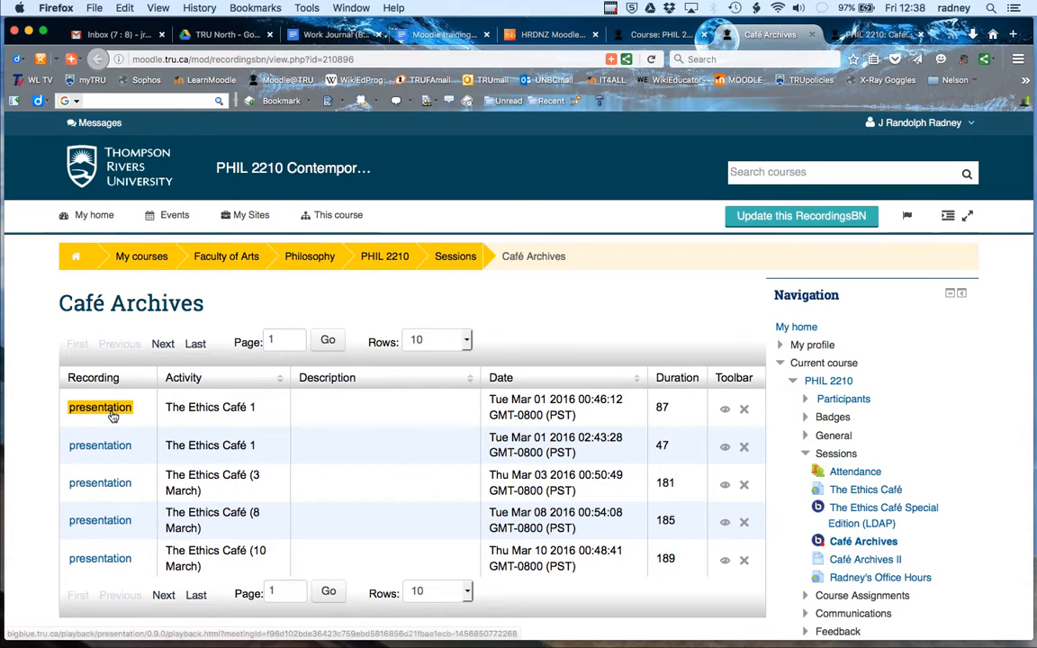
pyautogui.moveTo(450, 436)
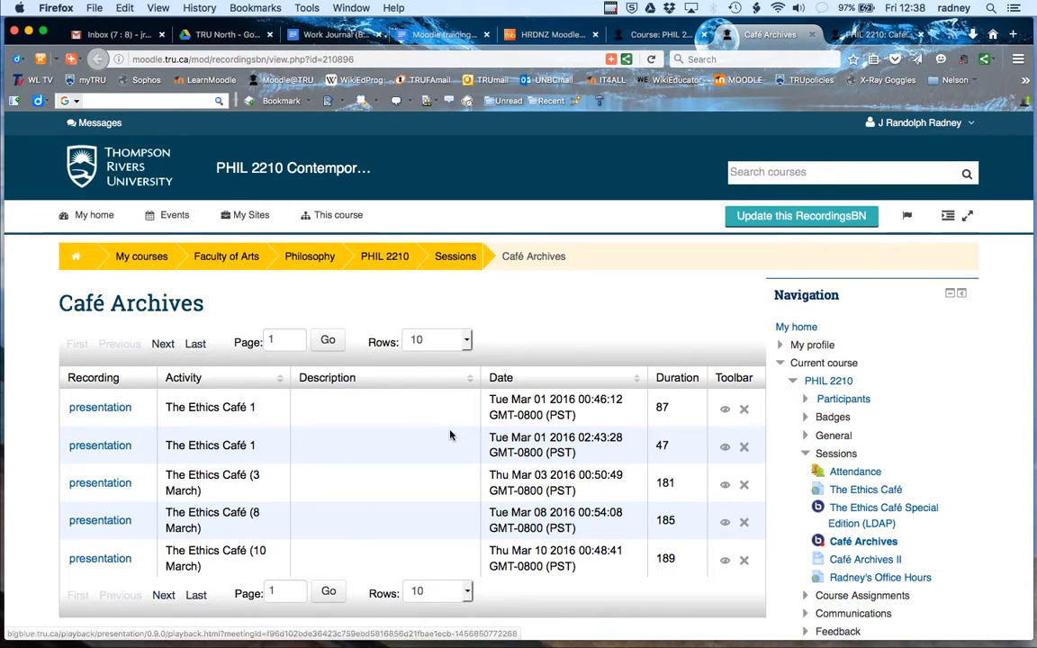
pyautogui.moveTo(666, 574)
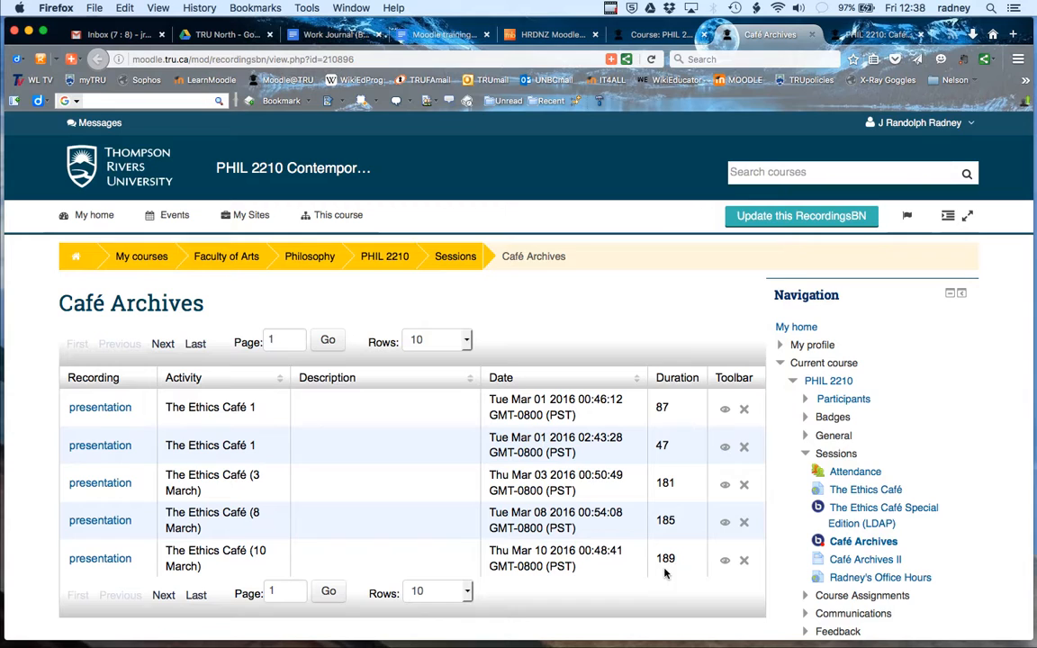
pyautogui.moveTo(100, 407)
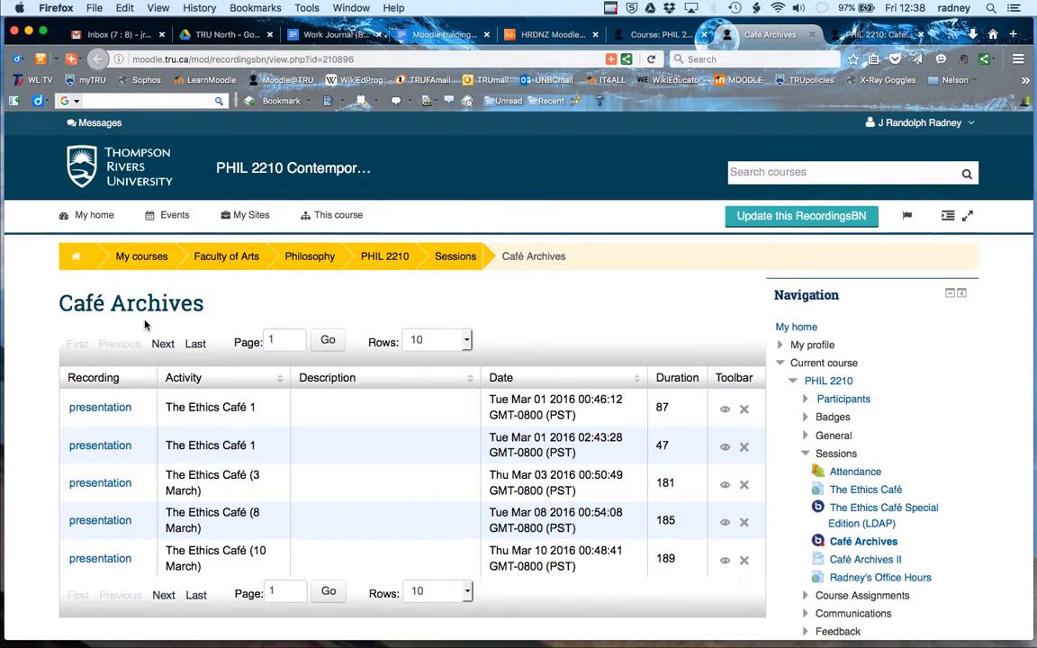
pyautogui.moveTo(140, 356)
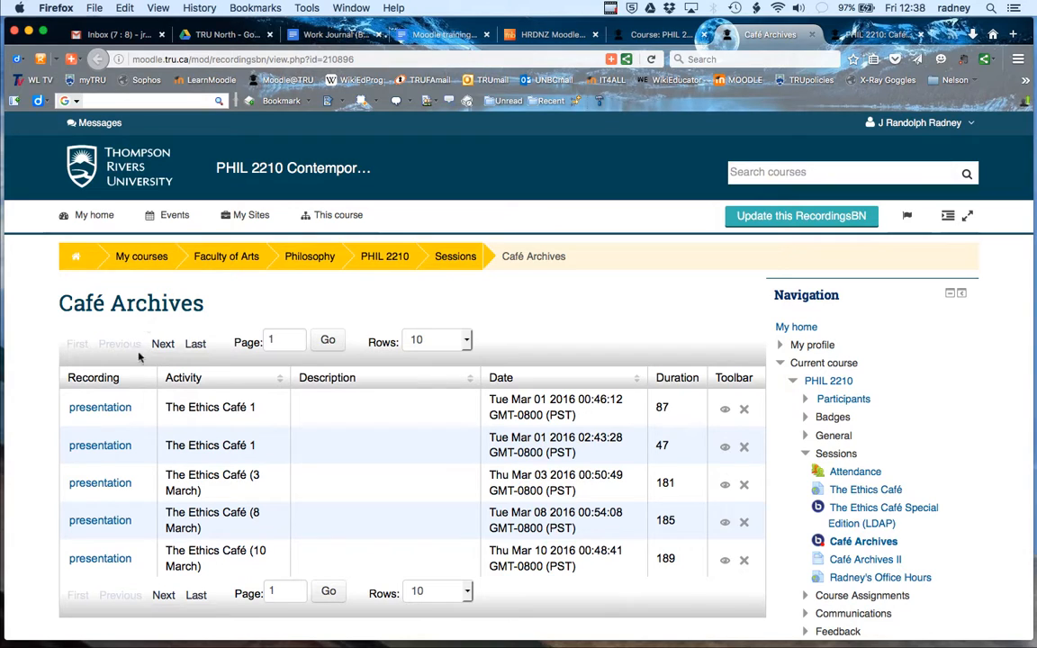
pyautogui.moveTo(100, 407)
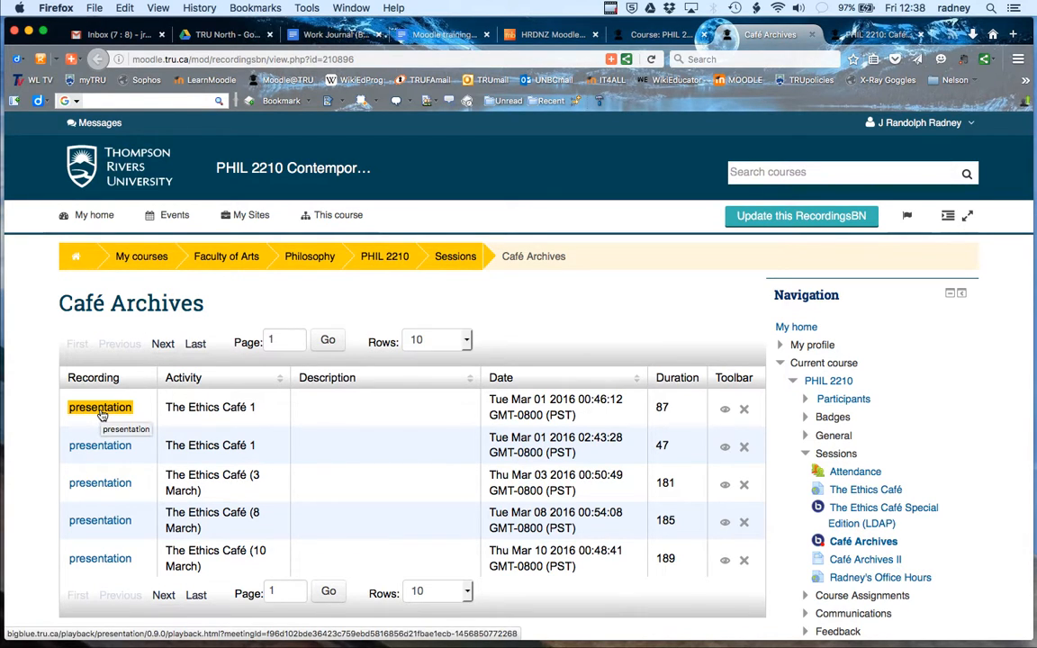
# Step: Start the first Ethics Café 1 recording via its 'presentation' link in Café Archives
pyautogui.click(100, 407)
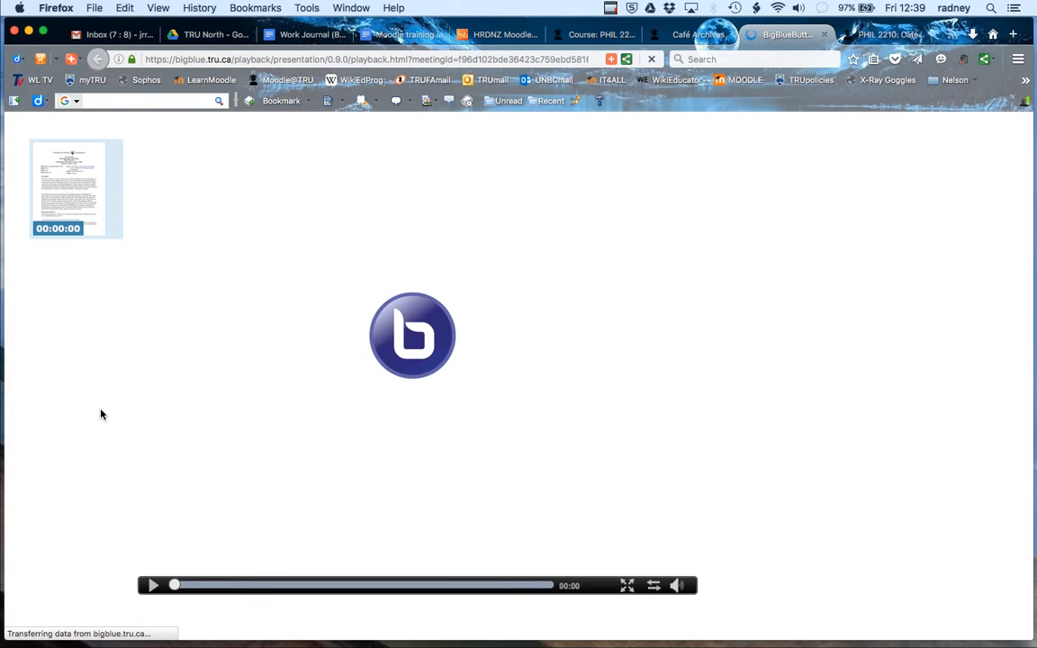
# Step: View the Ethics Café 1 playback's outline slide and webcam, then close the BigBlueButton playback
pyautogui.click(153, 585)
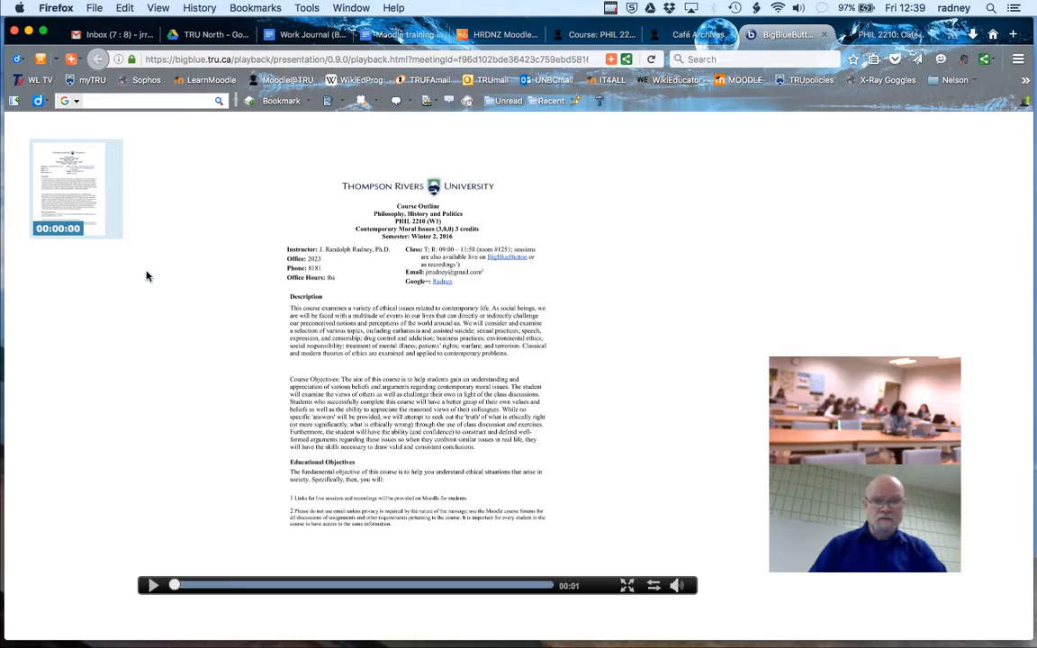
pyautogui.moveTo(876, 480)
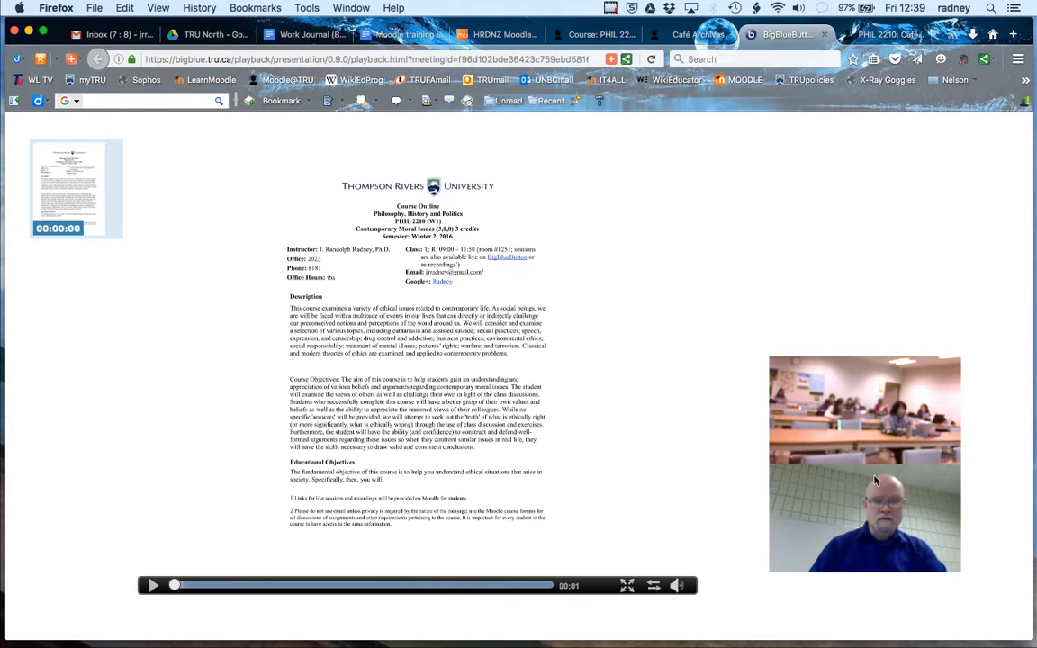
pyautogui.moveTo(909, 373)
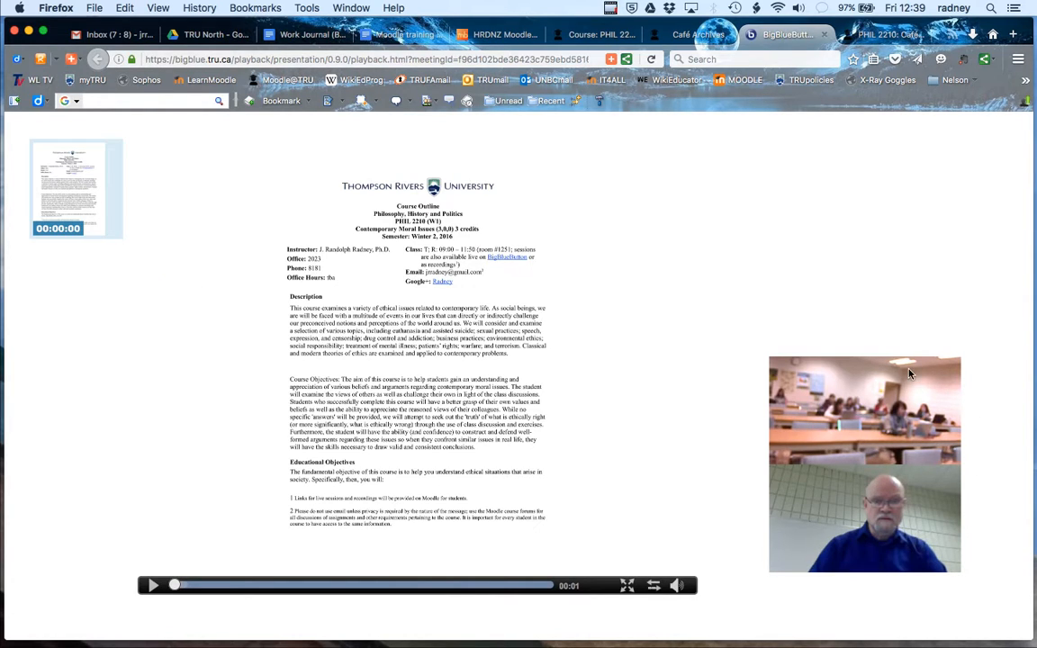
pyautogui.moveTo(933, 464)
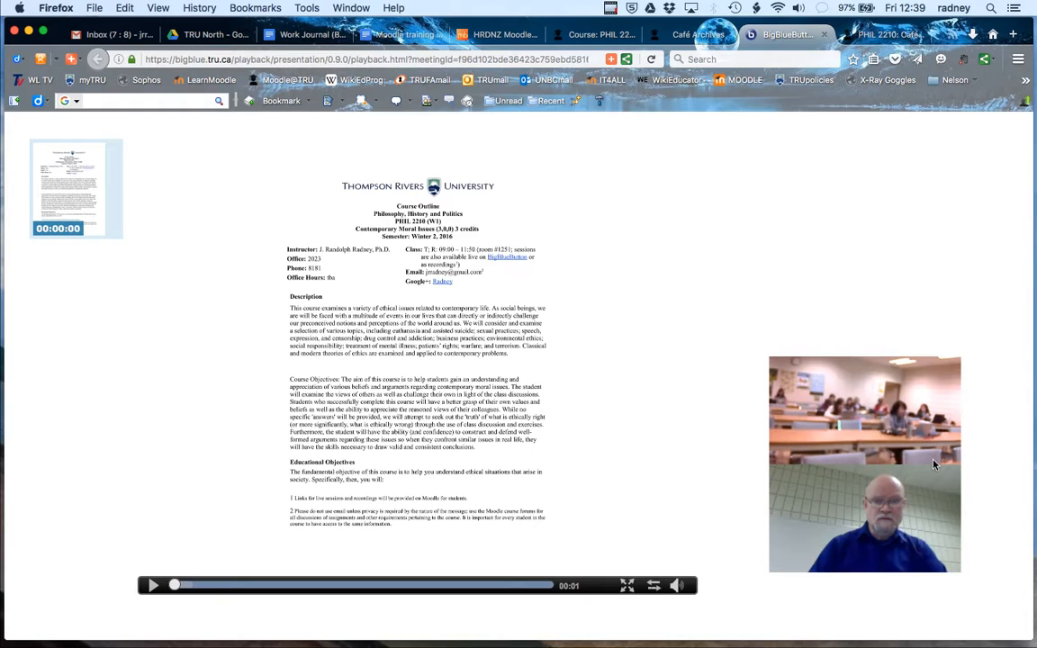
pyautogui.moveTo(809, 457)
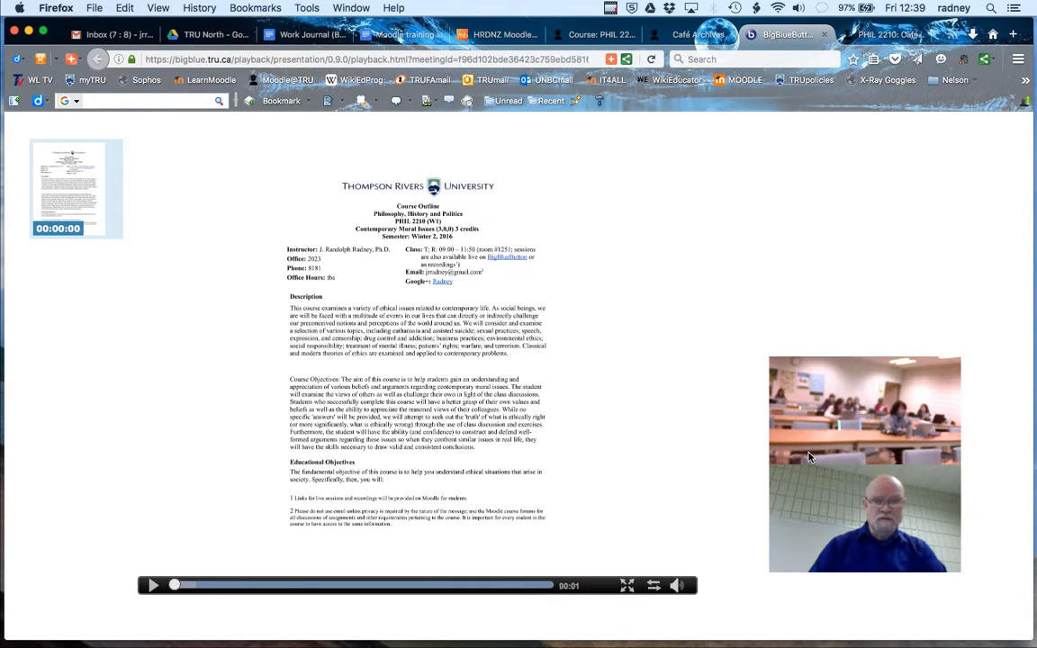
pyautogui.moveTo(925, 387)
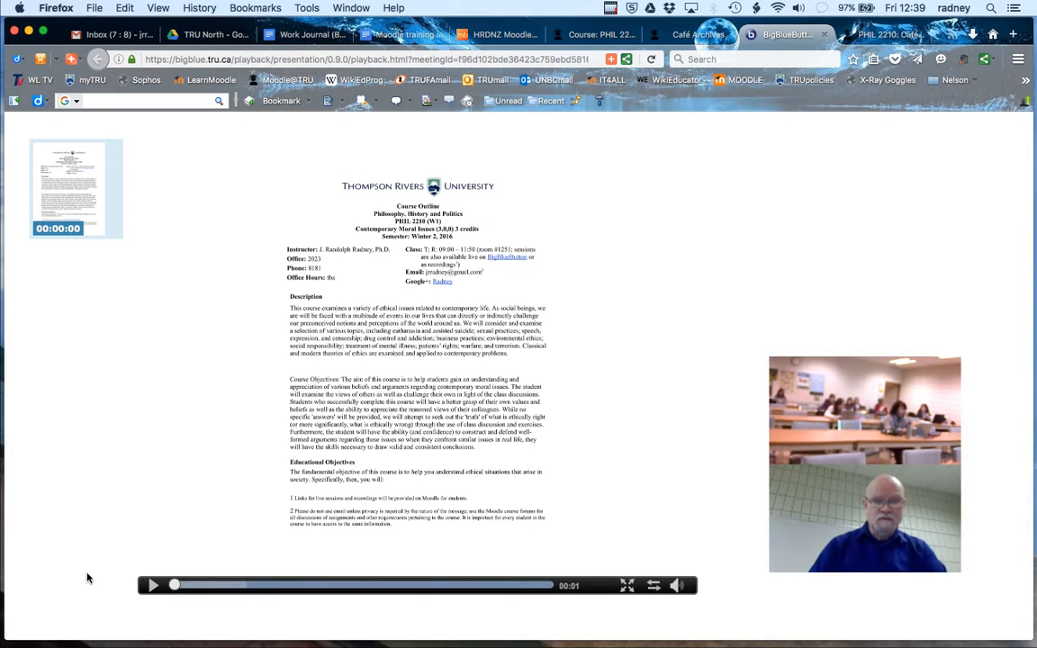
pyautogui.moveTo(630, 237)
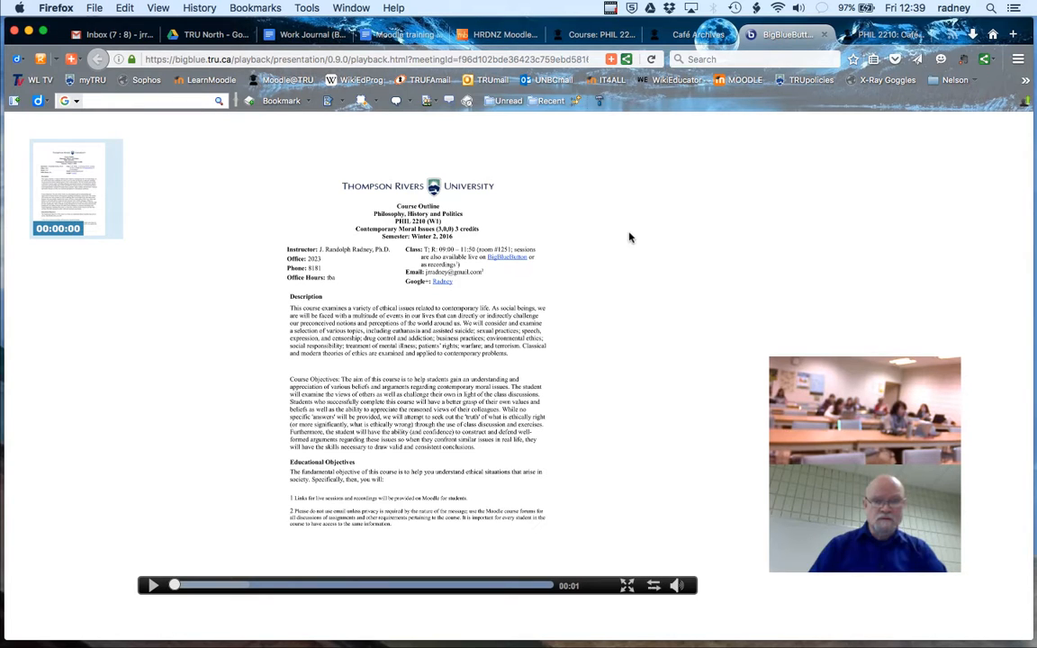
pyautogui.click(689, 34)
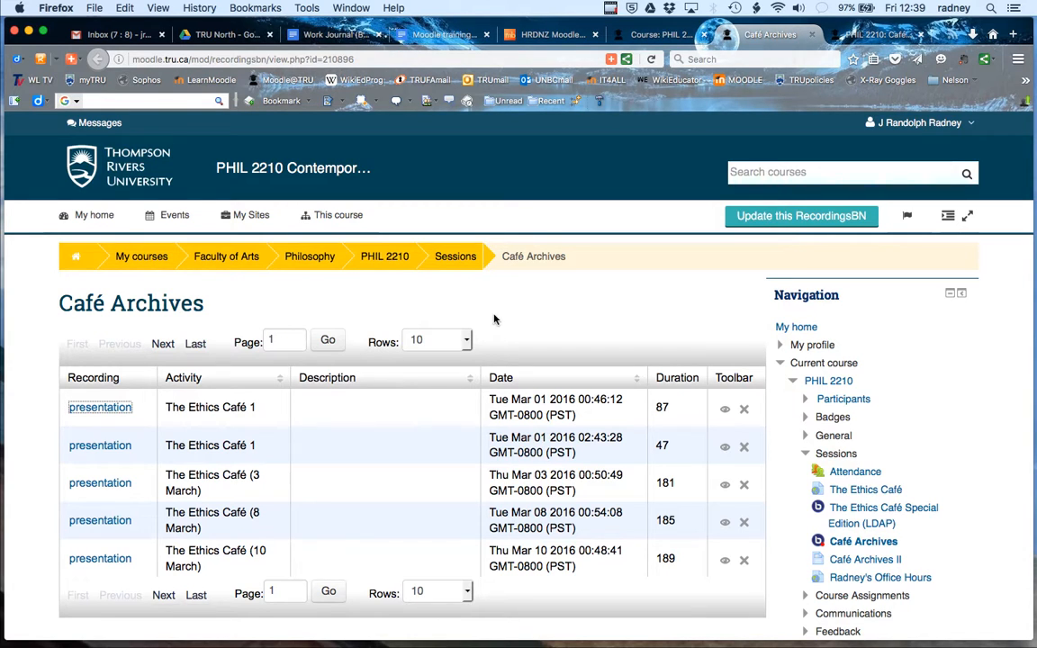
pyautogui.moveTo(572, 234)
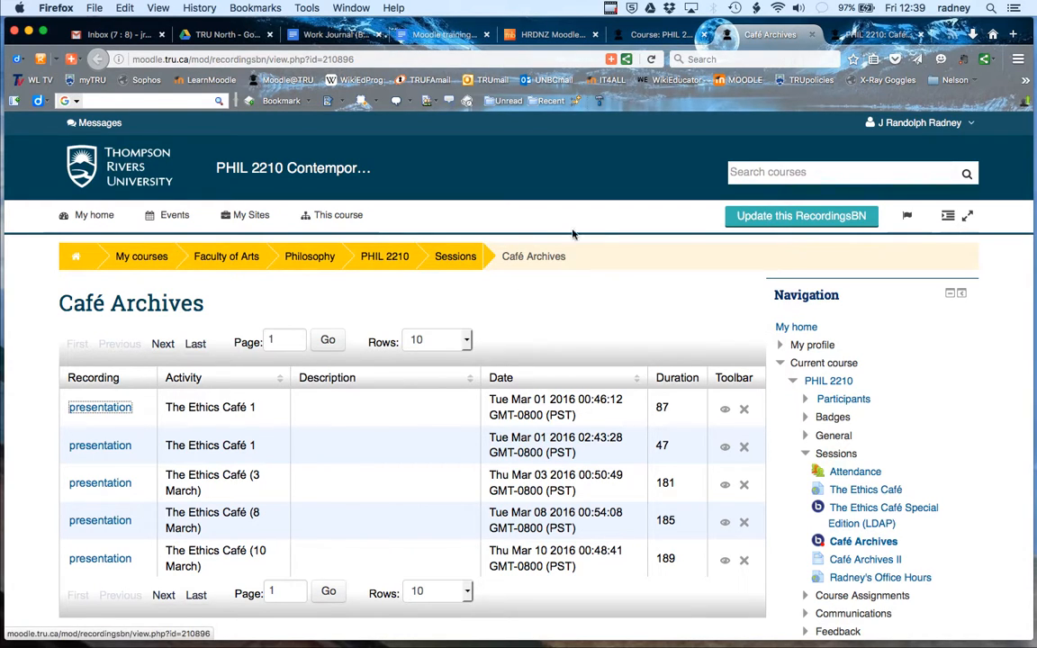
# Step: Return to the PHIL 2210 course page and bring the Café Archives II entry into view
pyautogui.click(657, 34)
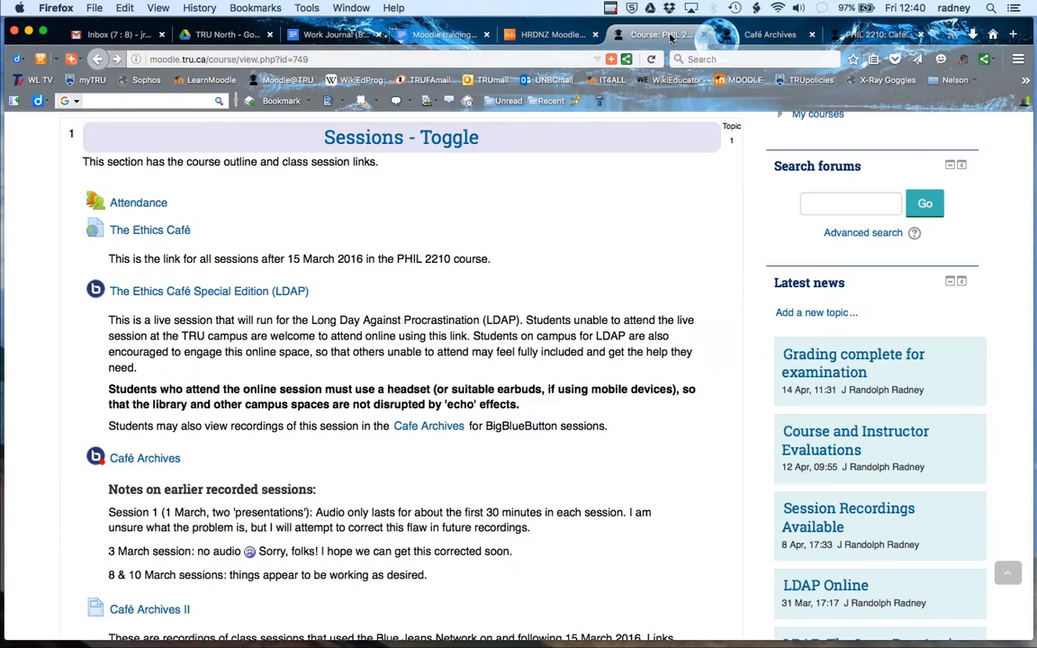
pyautogui.moveTo(122, 439)
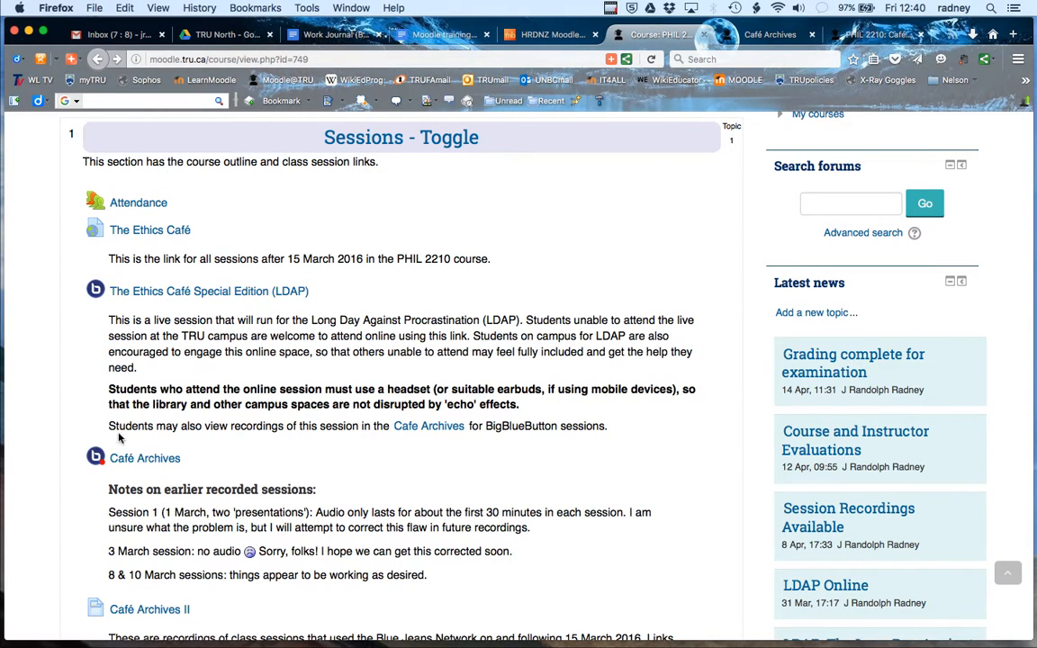
pyautogui.scroll(-3)
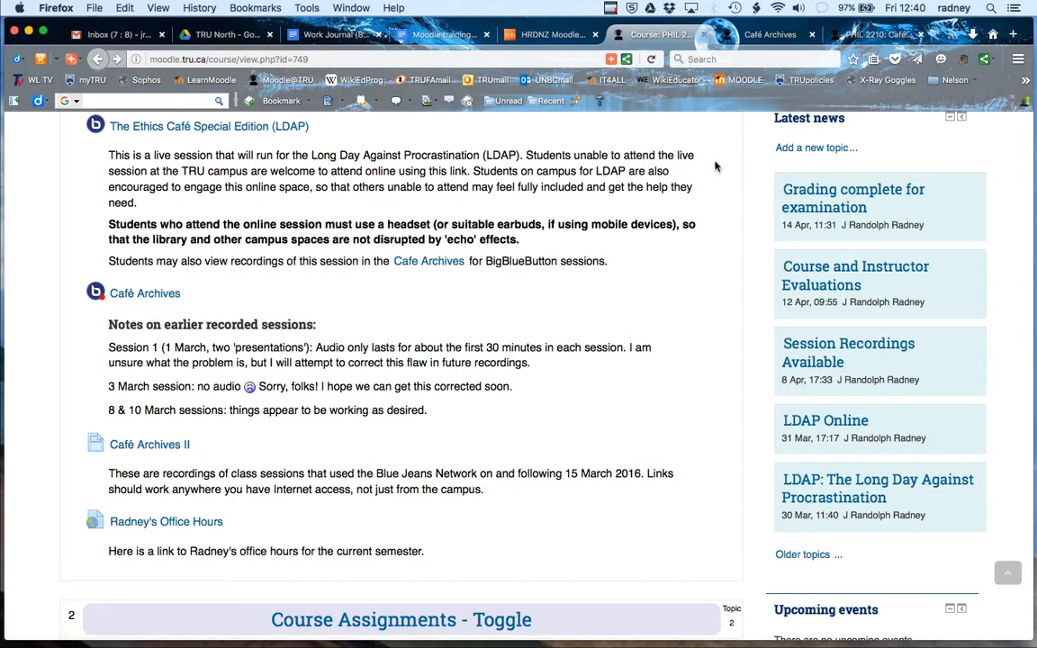
# Step: Open Café Archives II listing dated recording links from 15 March to 7 April
pyautogui.click(148, 444)
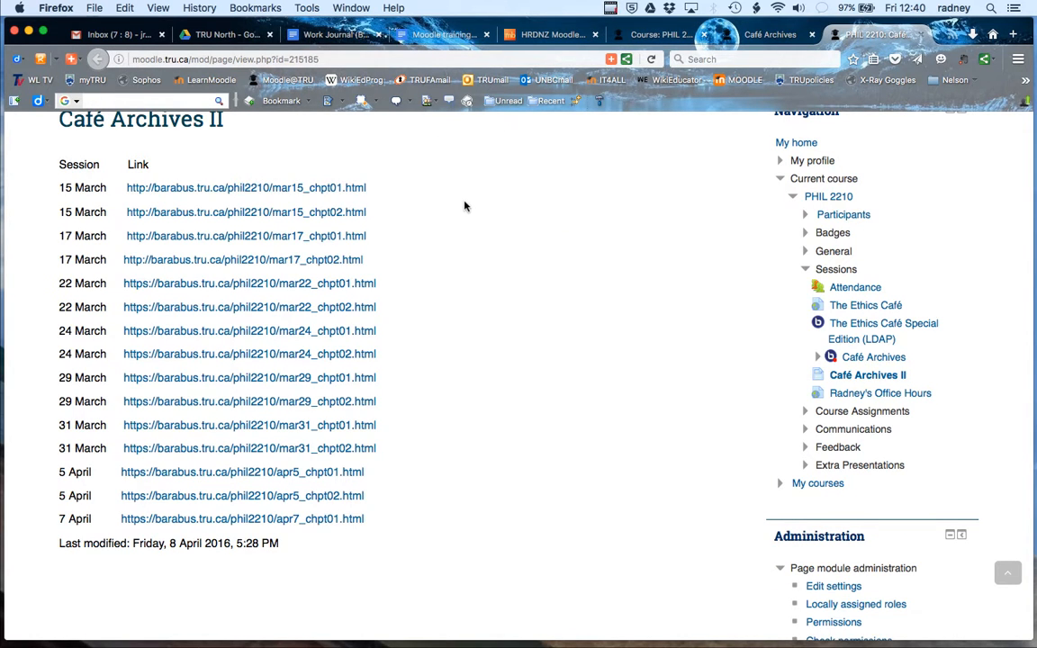
pyautogui.scroll(3)
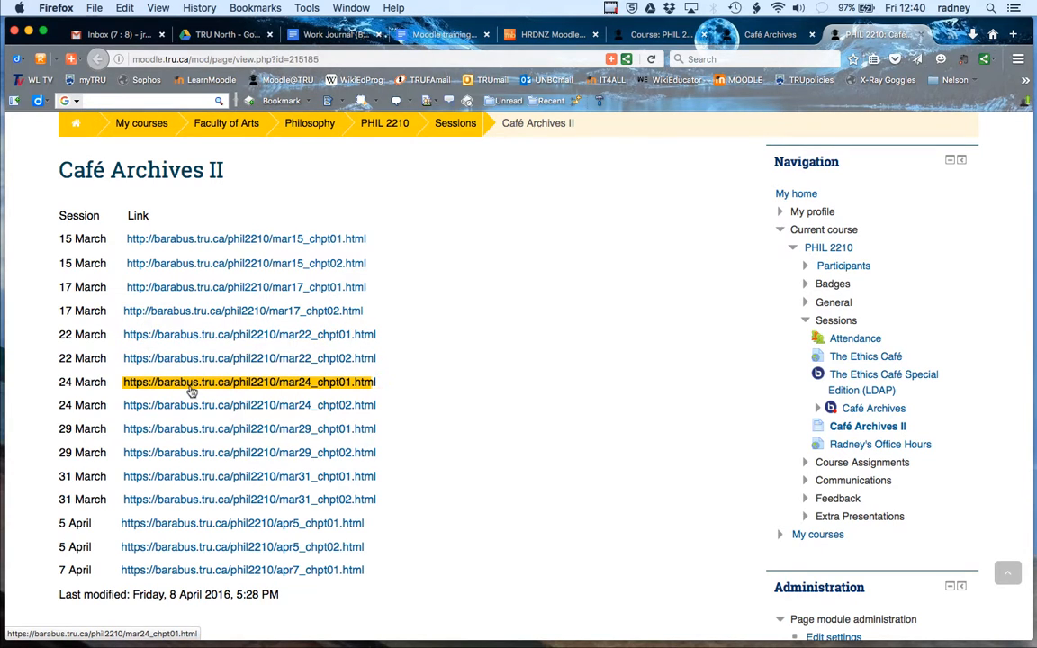
# Step: Open the 24 March mar24_chpt01 Blue Jeans recording and play it full screen
pyautogui.click(249, 381)
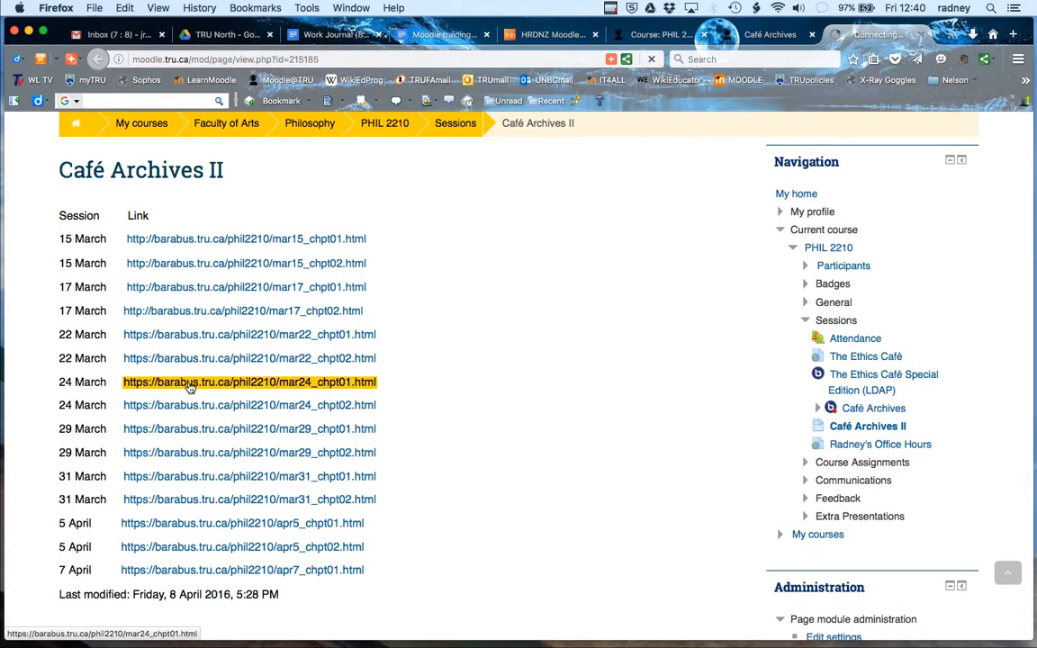
pyautogui.click(249, 382)
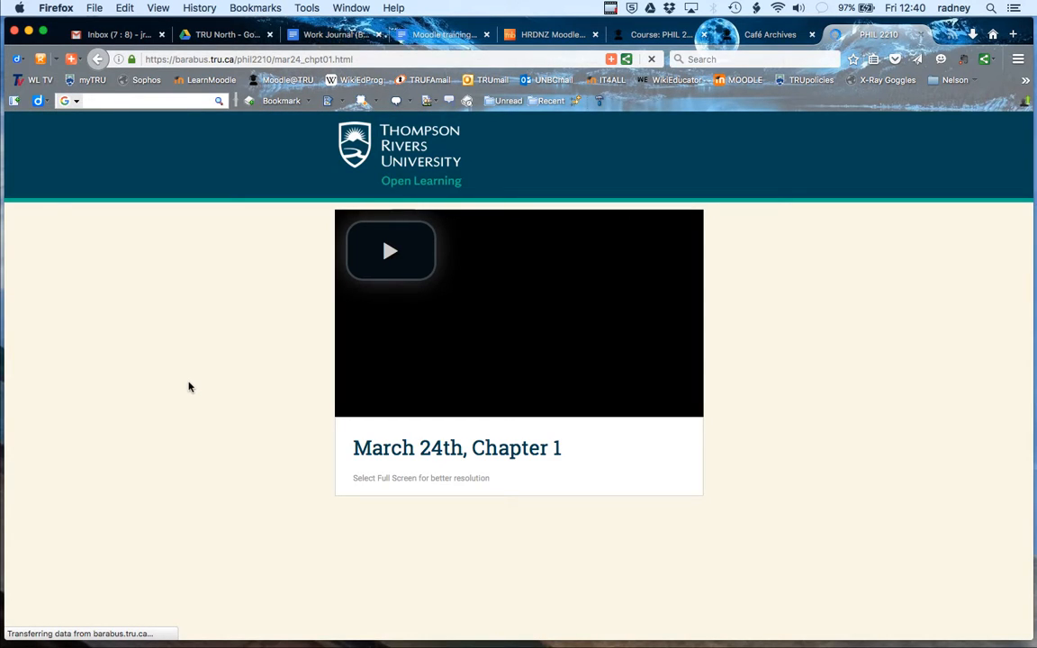
pyautogui.moveTo(390, 477)
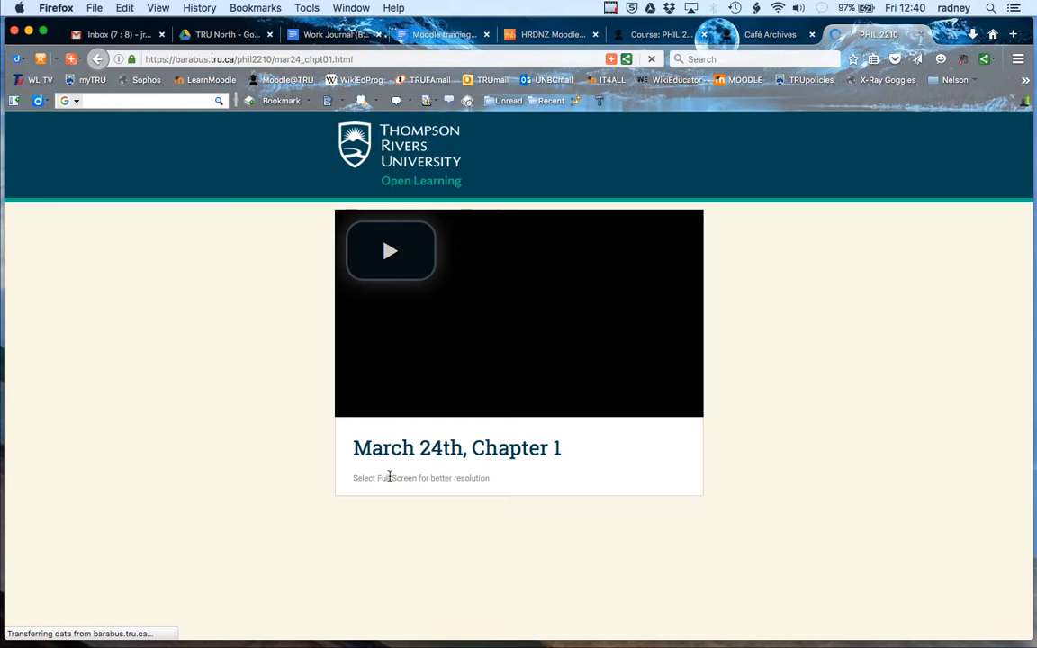
pyautogui.moveTo(391, 251)
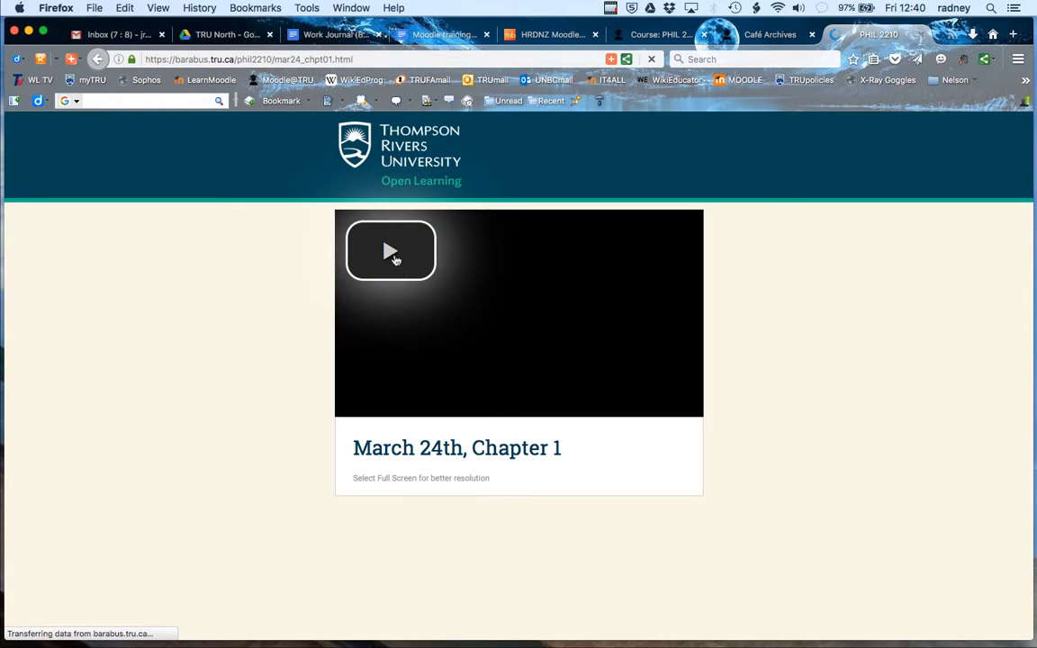
pyautogui.click(391, 250)
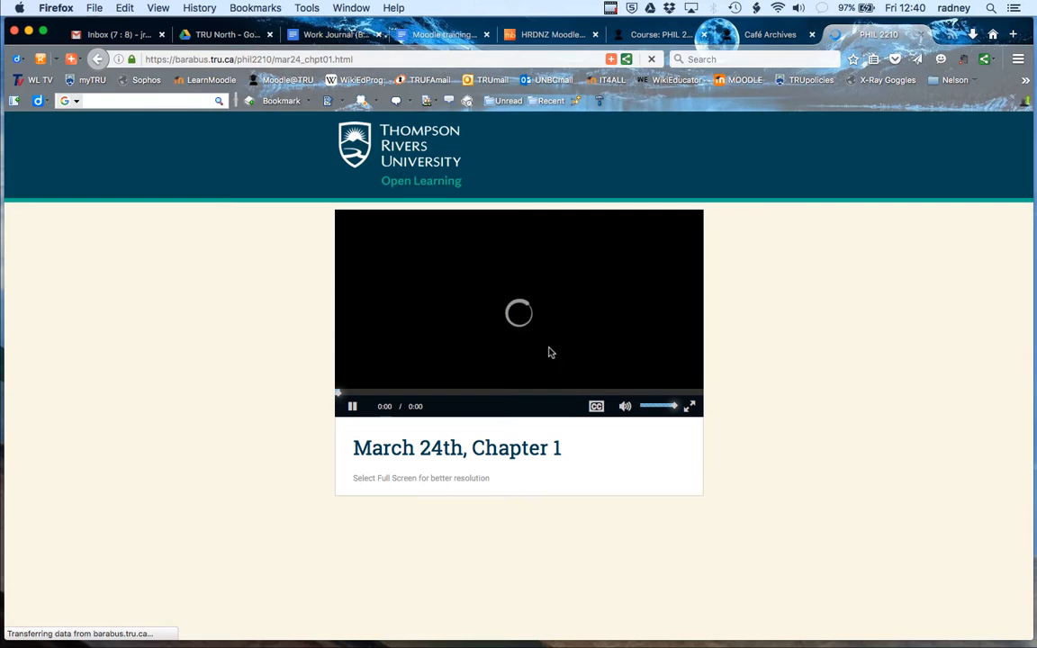
pyautogui.click(689, 406)
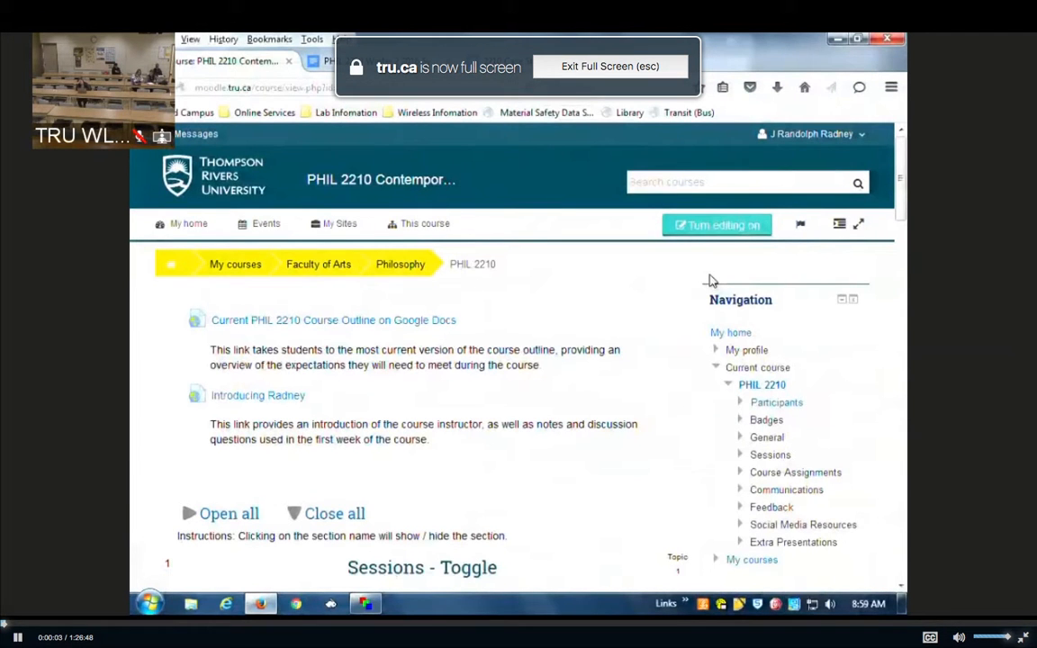
# Step: Pause the March 24th recording about twelve seconds into playback
pyautogui.click(609, 66)
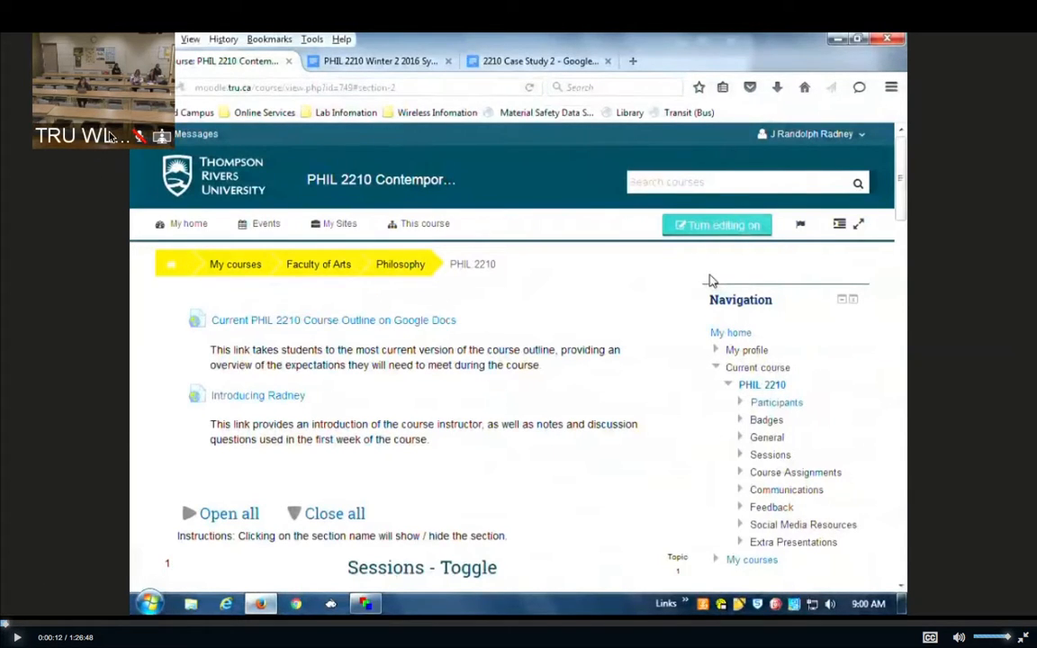
pyautogui.moveTo(115, 351)
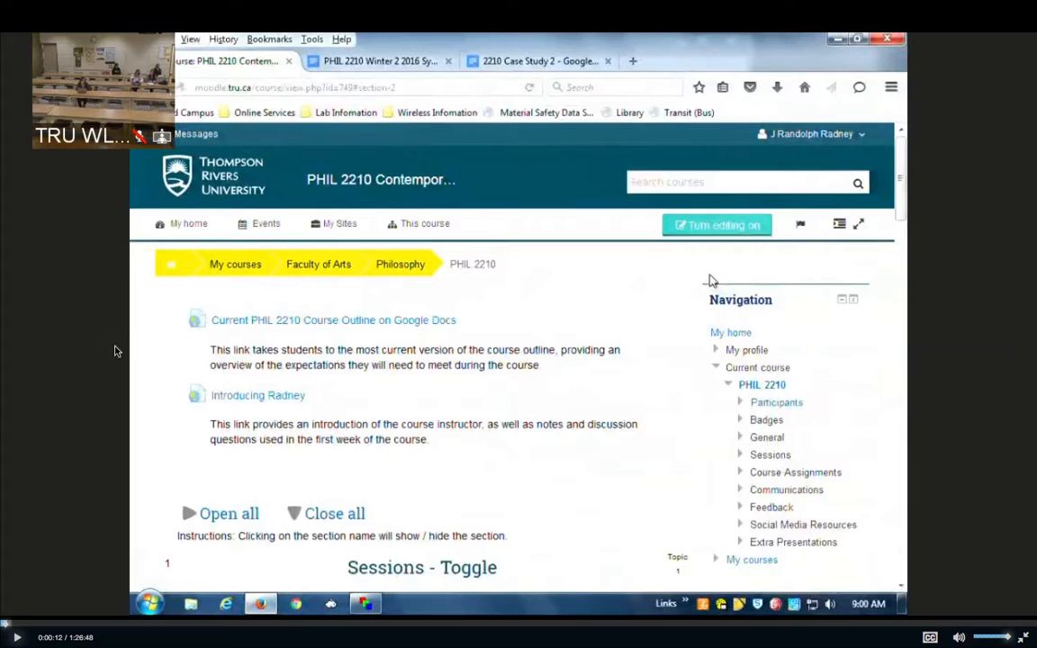
pyautogui.moveTo(536, 390)
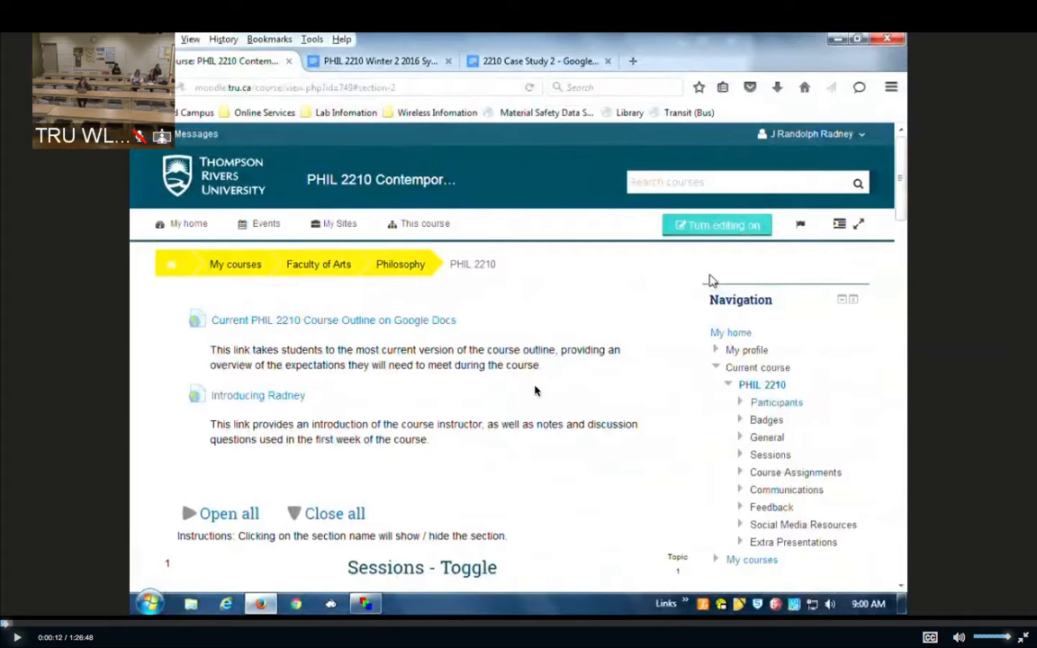
pyautogui.moveTo(655, 165)
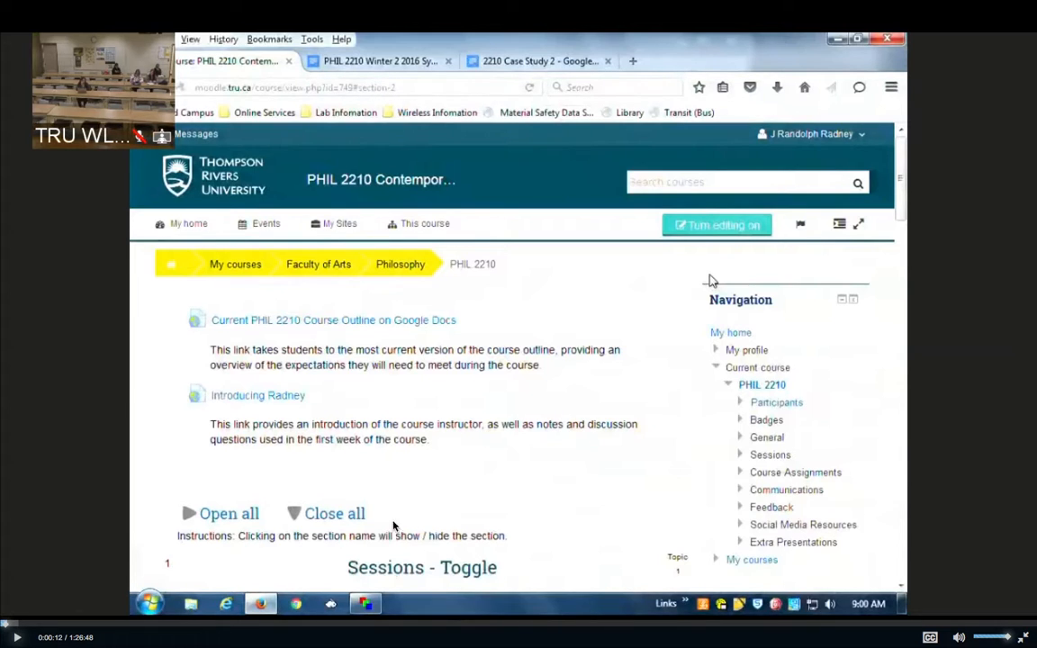
pyautogui.moveTo(290, 403)
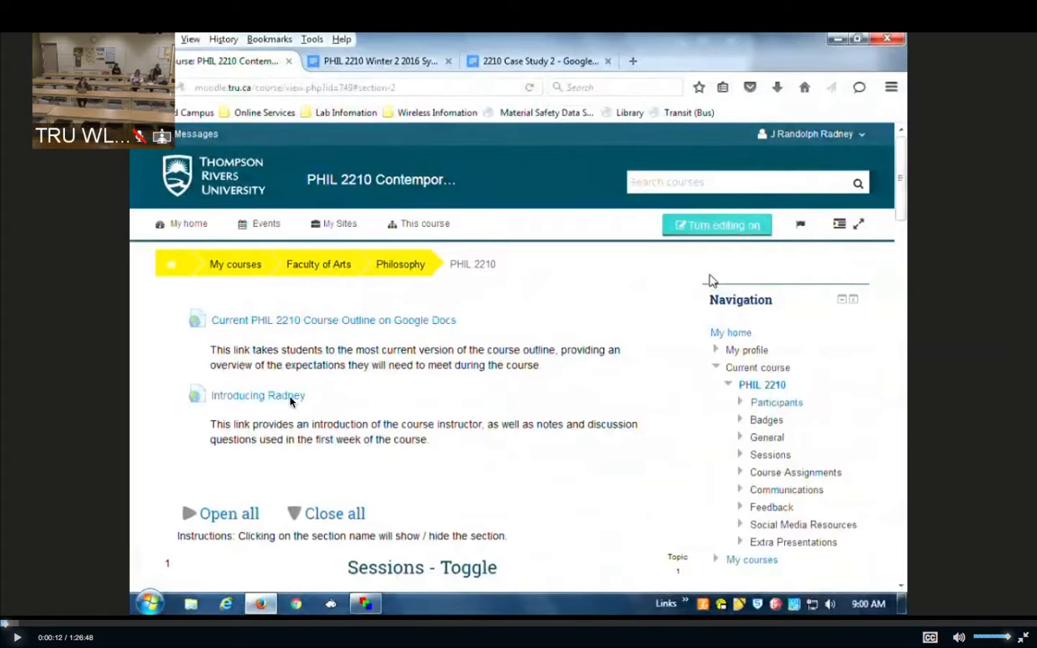
pyautogui.moveTo(252, 383)
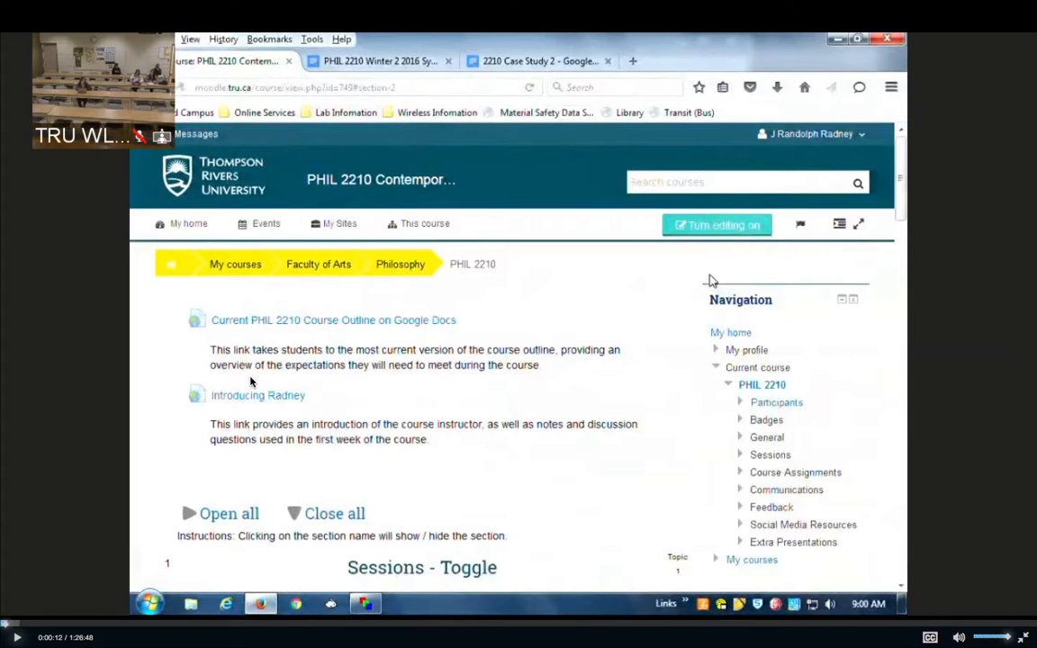
pyautogui.moveTo(710, 279)
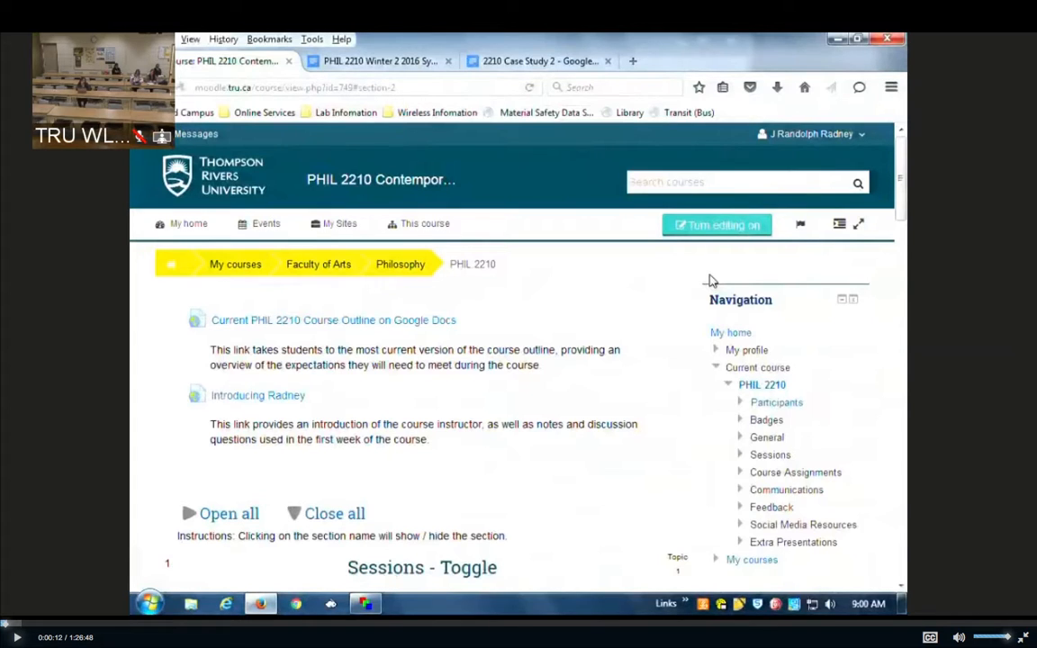
pyautogui.moveTo(23, 595)
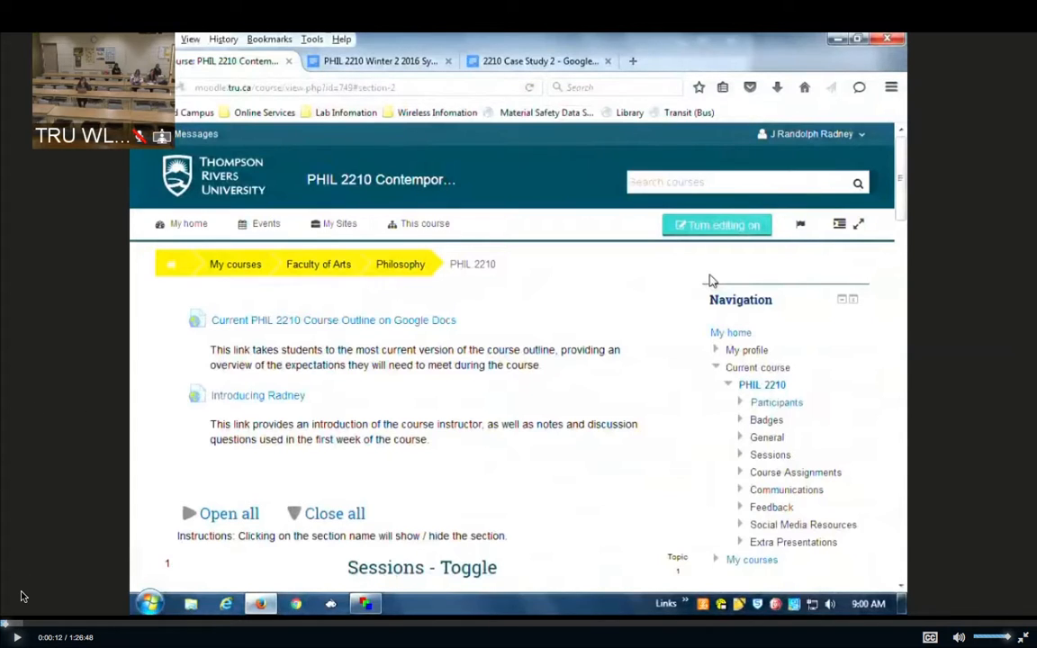
pyautogui.moveTo(40, 486)
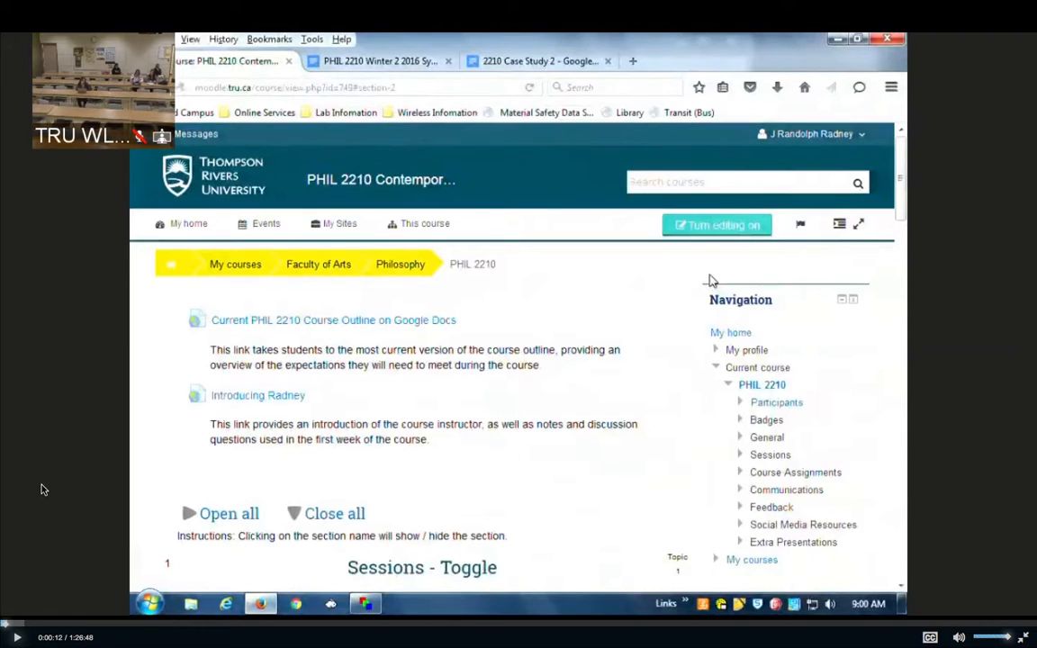
pyautogui.moveTo(69, 262)
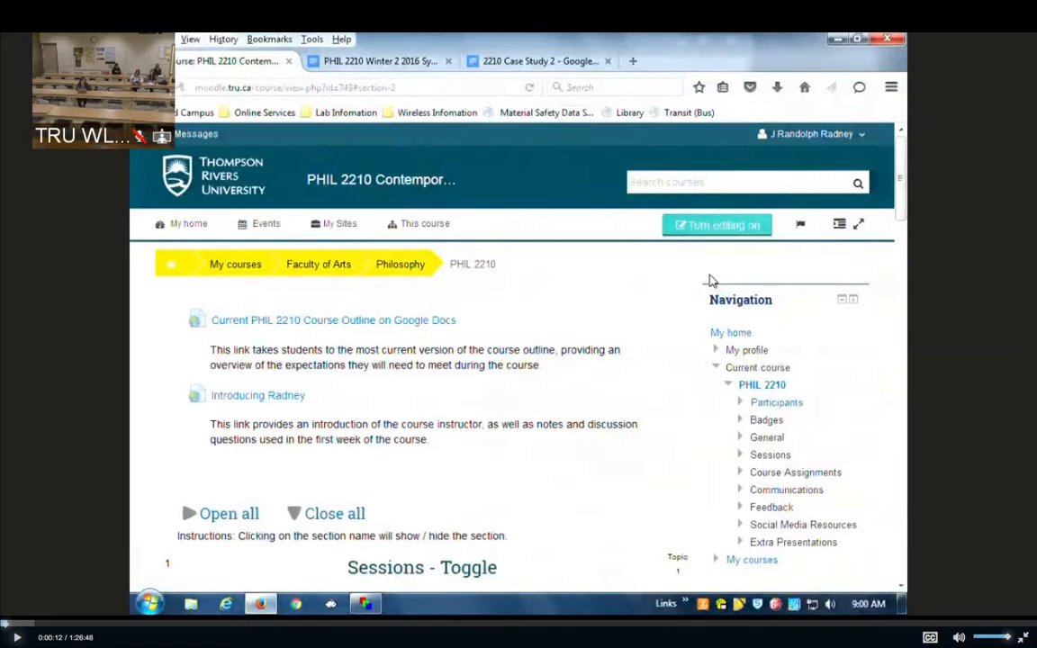
pyautogui.moveTo(144, 149)
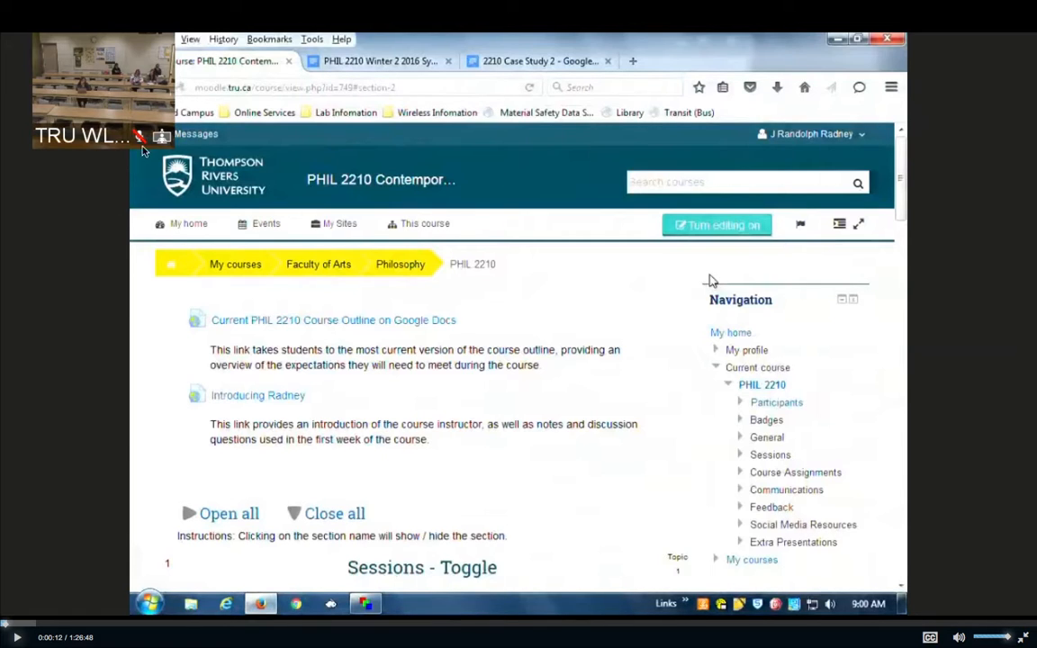
pyautogui.moveTo(90, 272)
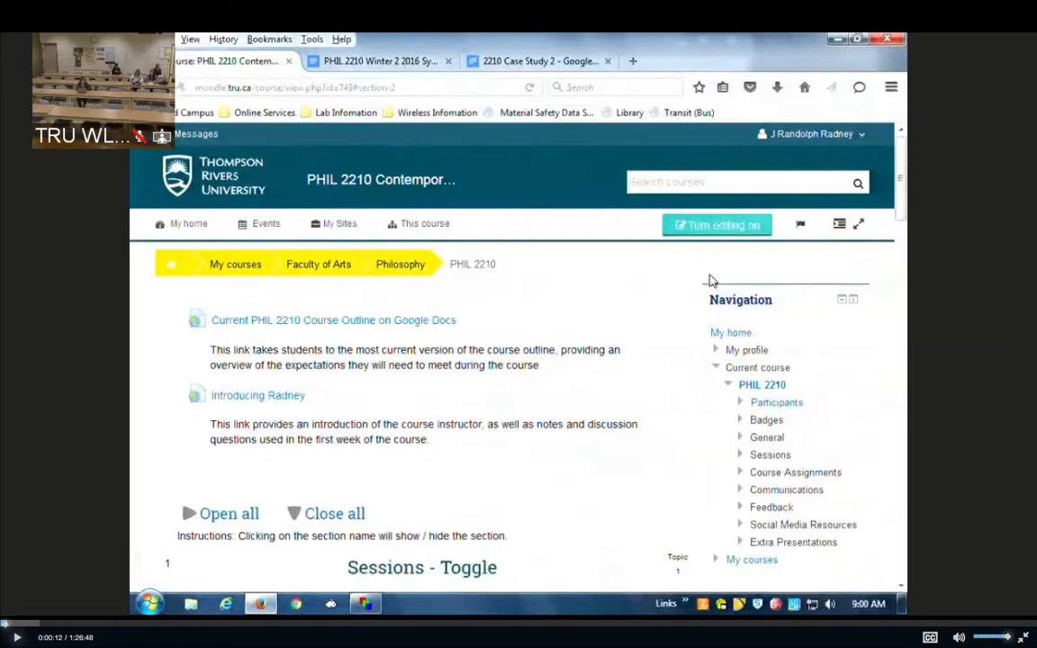
pyautogui.moveTo(249, 74)
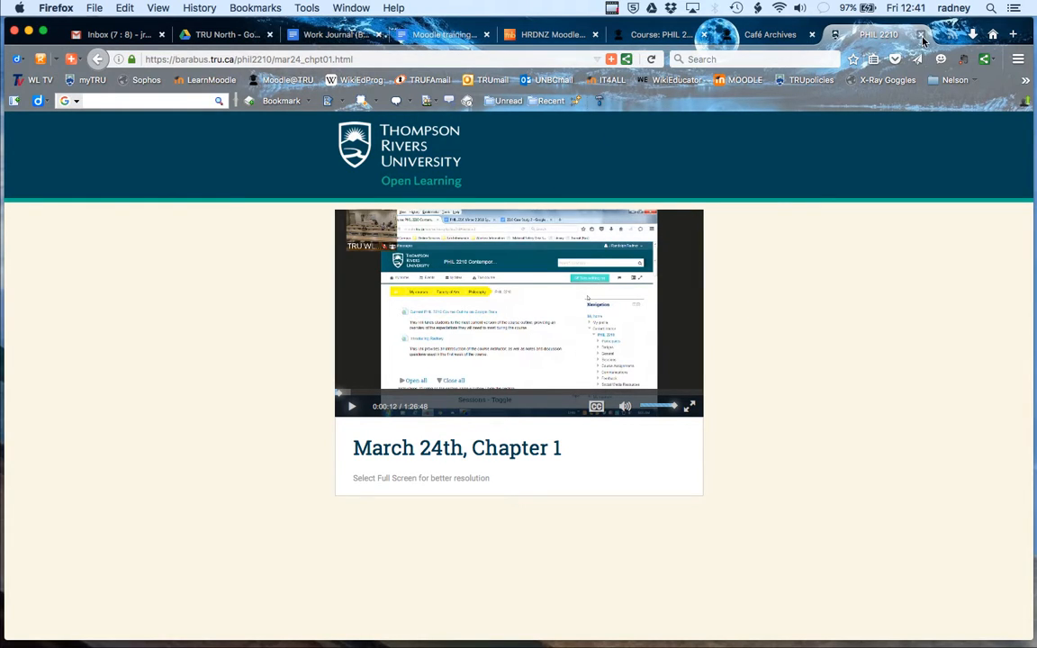
pyautogui.moveTo(921, 35)
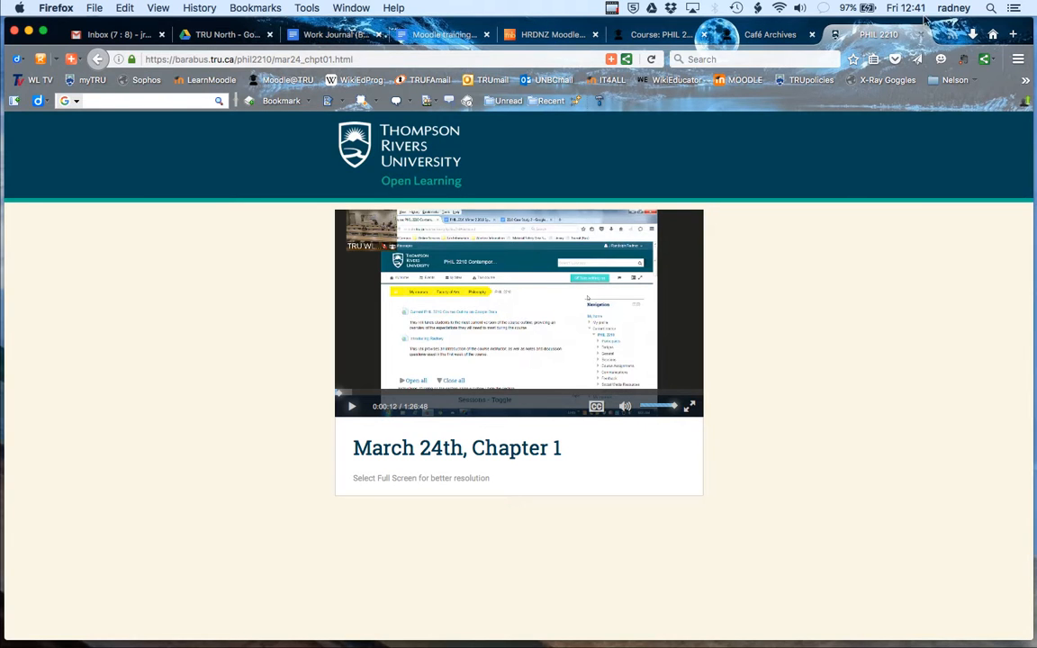
pyautogui.moveTo(924, 36)
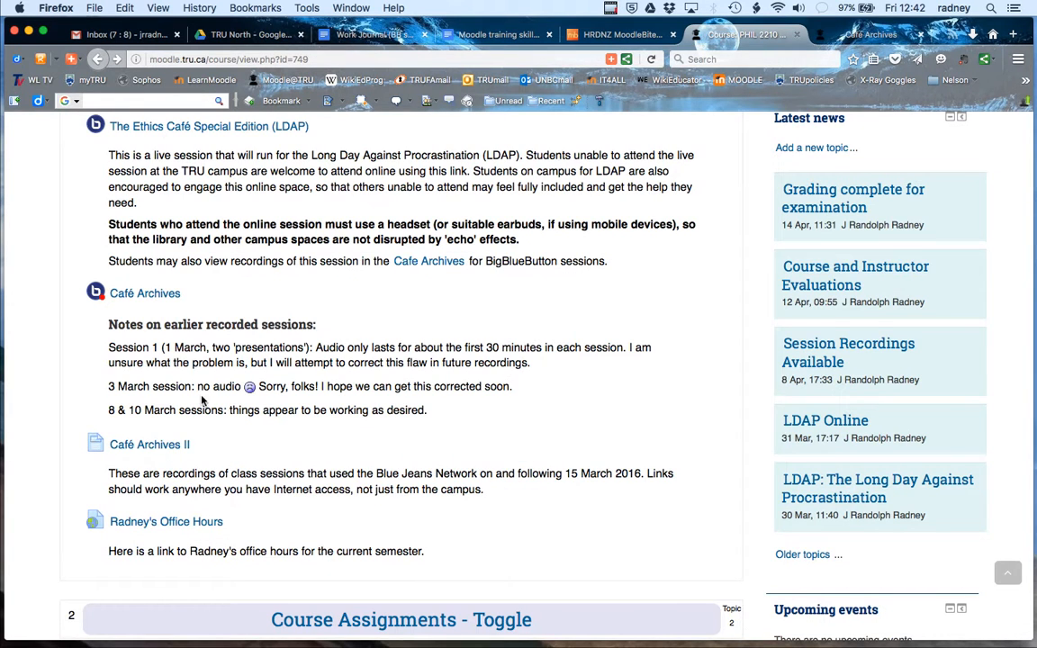
# Step: Reopen Café Archives II and follow the 15 March mar15_chpt01 recording link
pyautogui.click(149, 444)
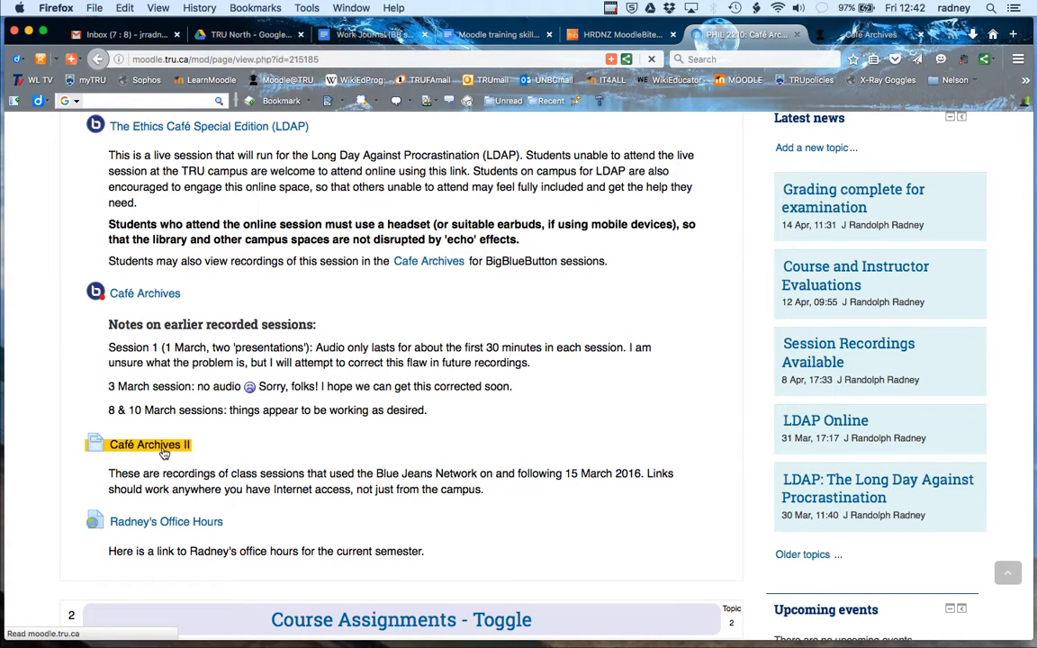
pyautogui.click(150, 444)
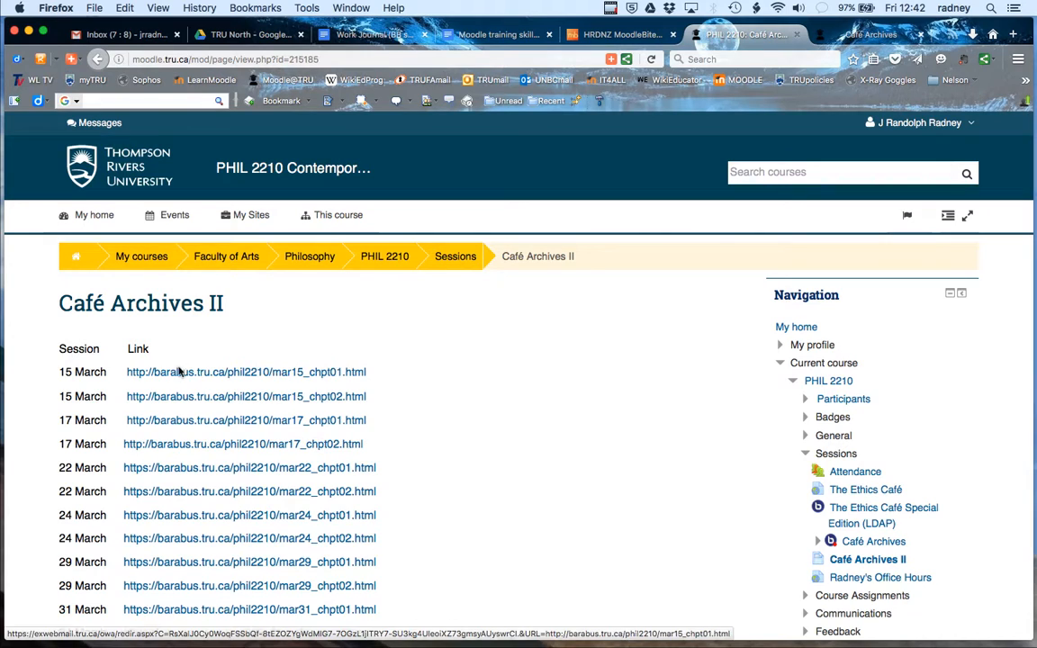
pyautogui.doubleClick(246, 372)
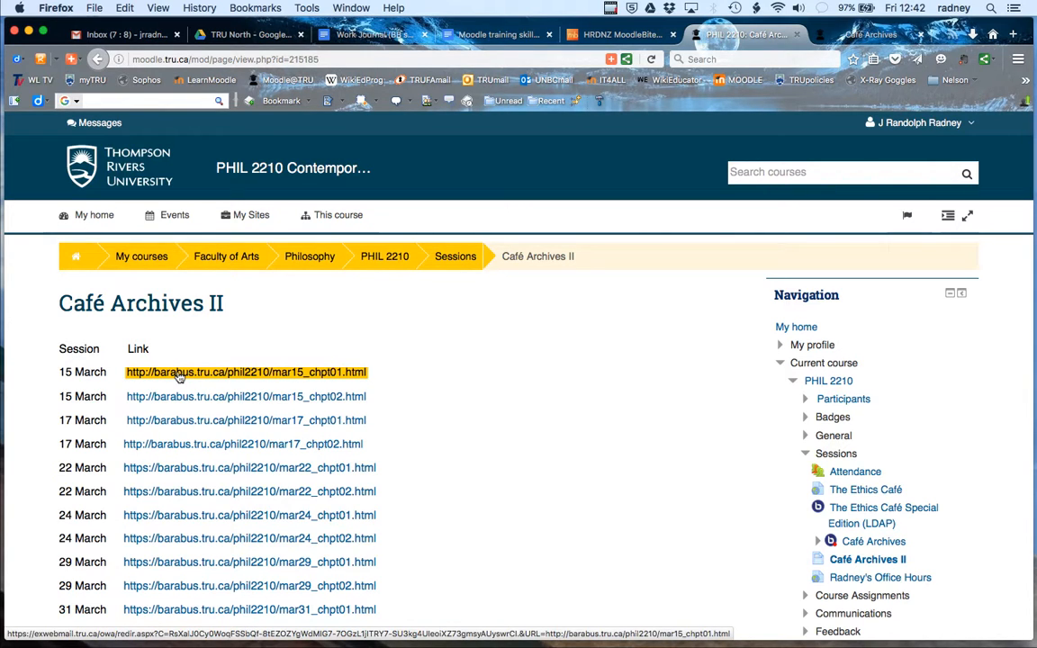